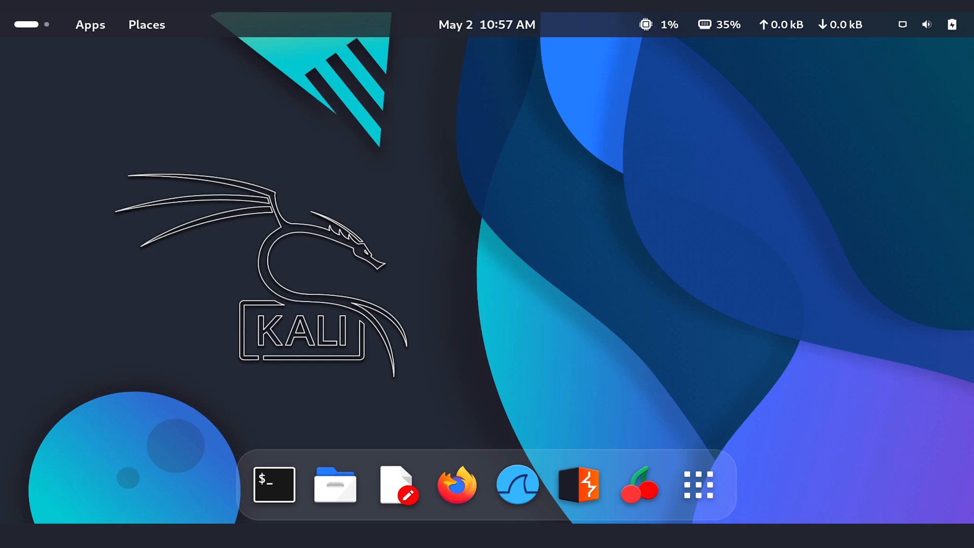
# Browse the Kali tool categories, viewing Password Attacks and Vulnerability Analysis tools
pyautogui.click(90, 24)
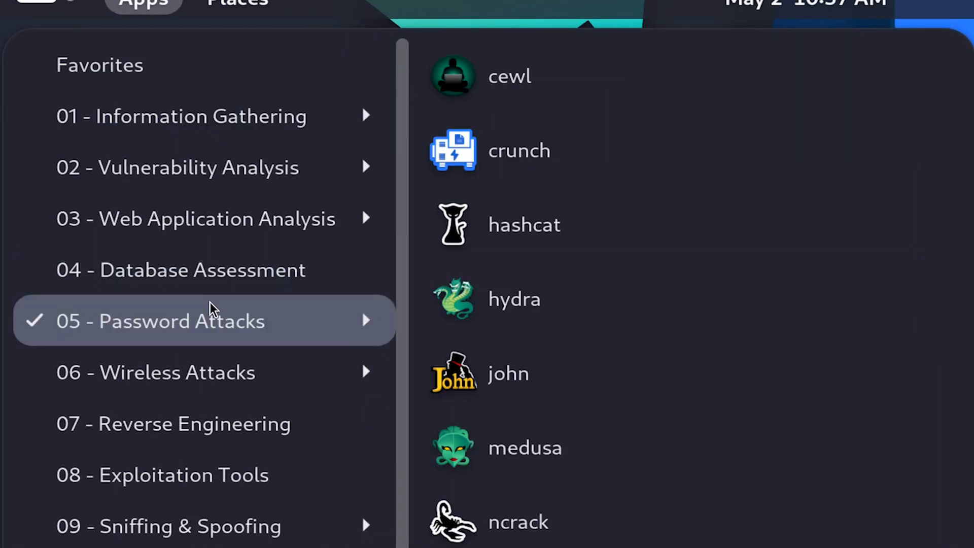
pyautogui.click(186, 475)
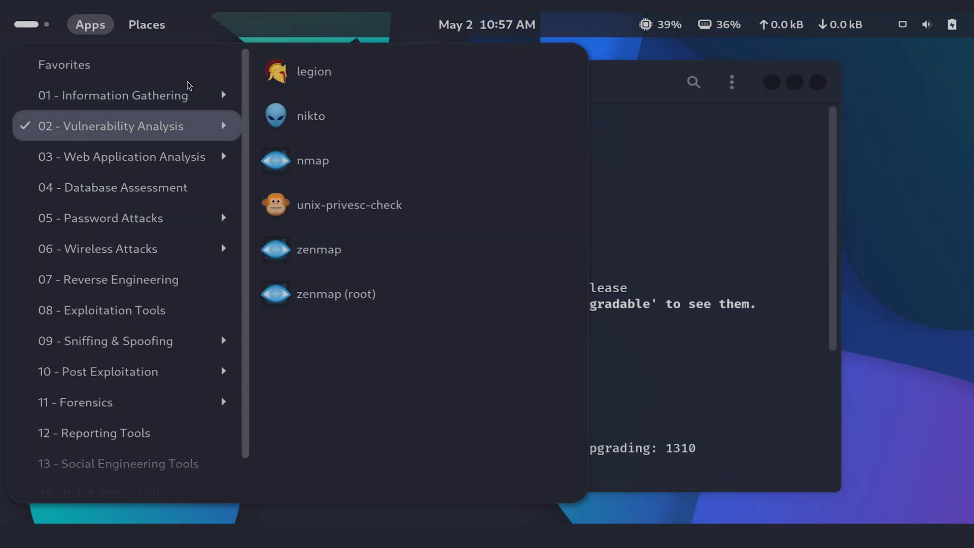
pyautogui.click(63, 64)
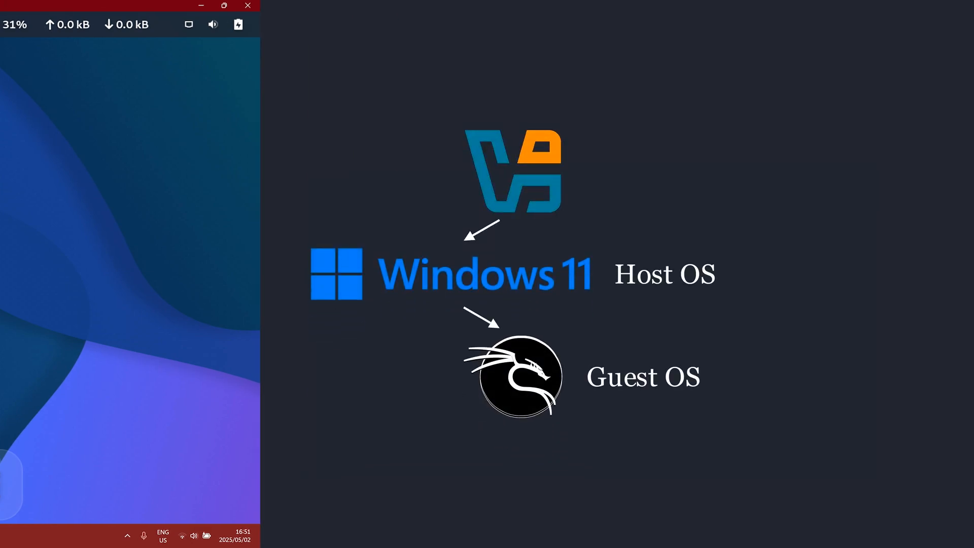
# Search Google for 'virtualbox' and open the official VirtualBox Downloads page, zoomed in
pyautogui.write('vir')
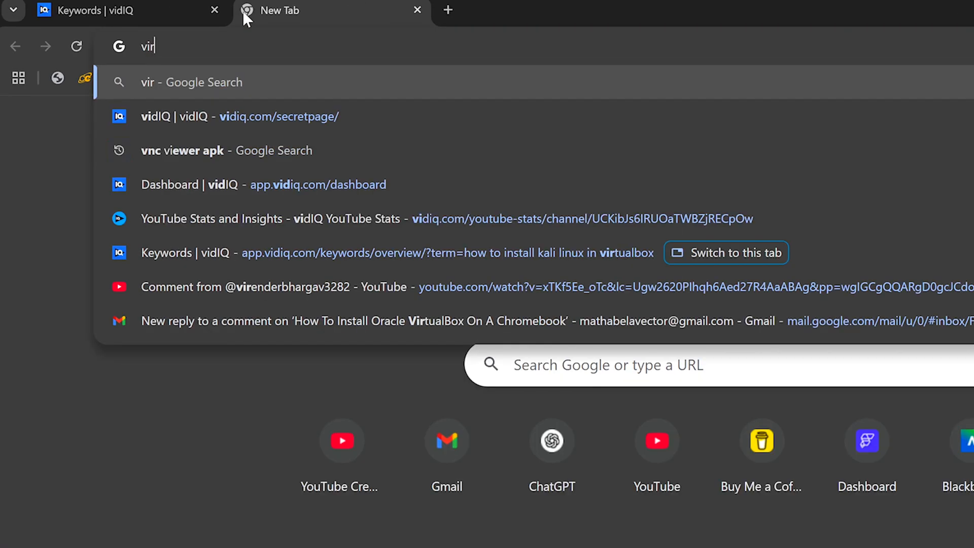
pyautogui.write('virtualbox')
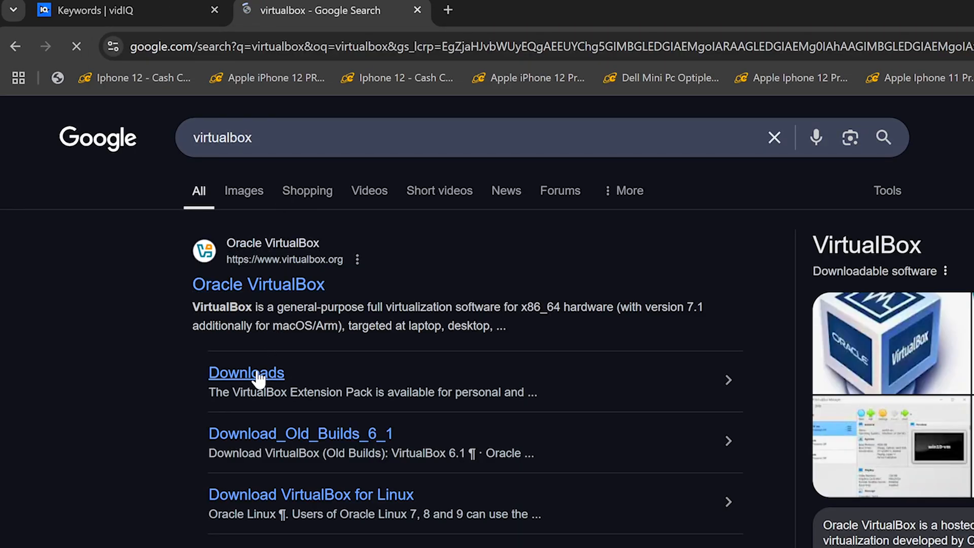
pyautogui.click(246, 372)
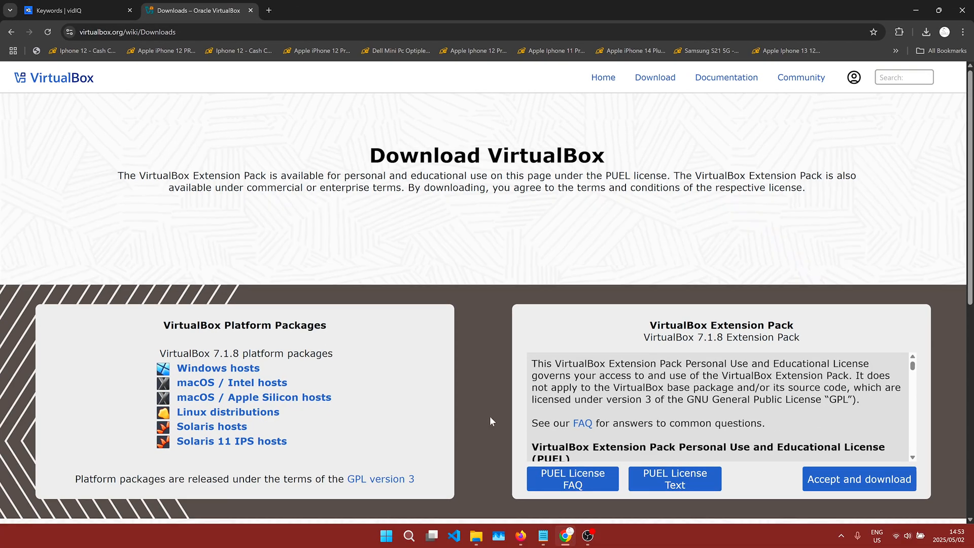
pyautogui.press('ctrl+plus')
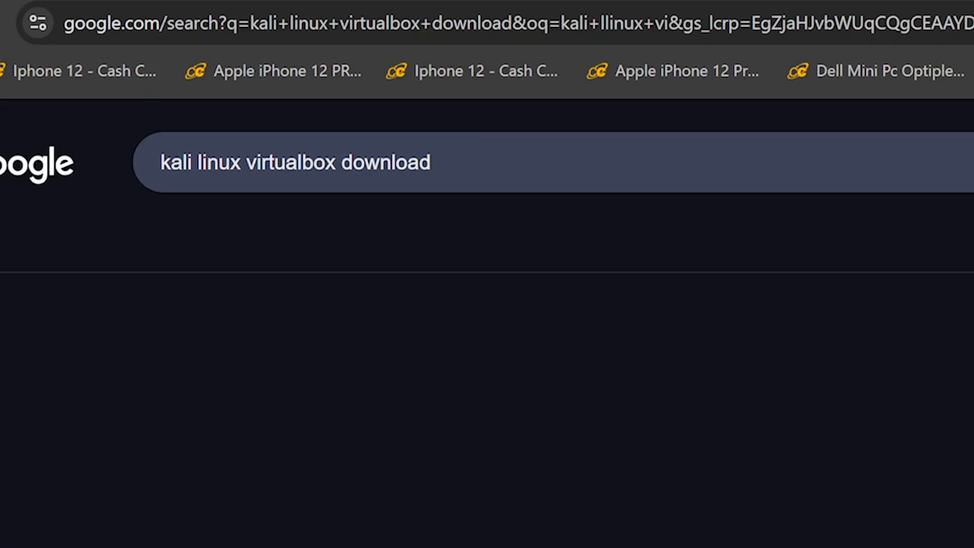
# Run the Kali Linux VirtualBox download search, open Get Kali, and scroll to Installer Images
pyautogui.click(205, 387)
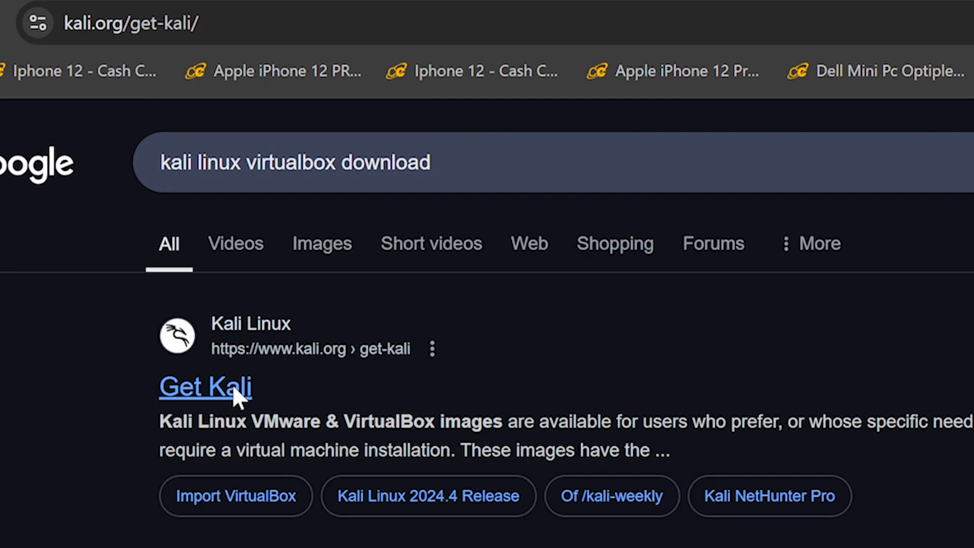
pyautogui.click(204, 386)
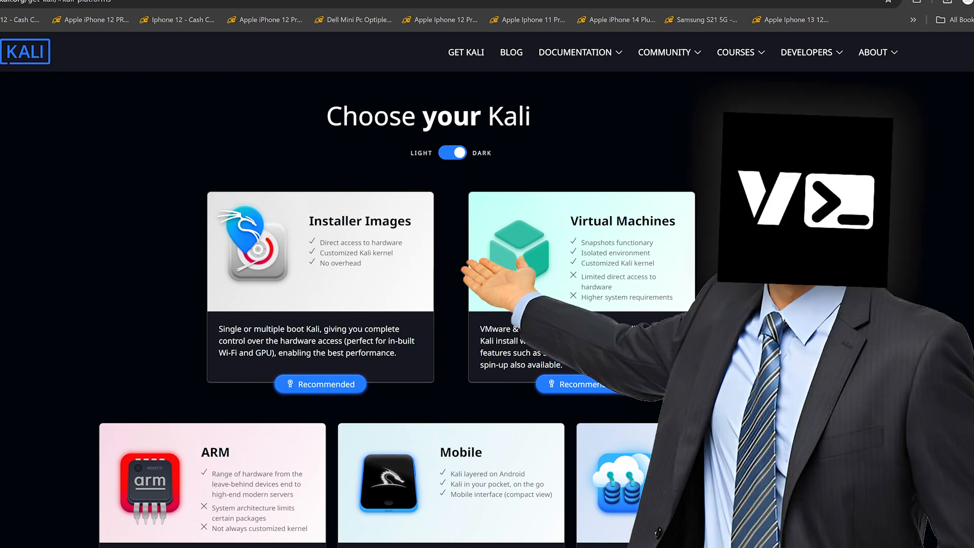
pyautogui.scroll(-3)
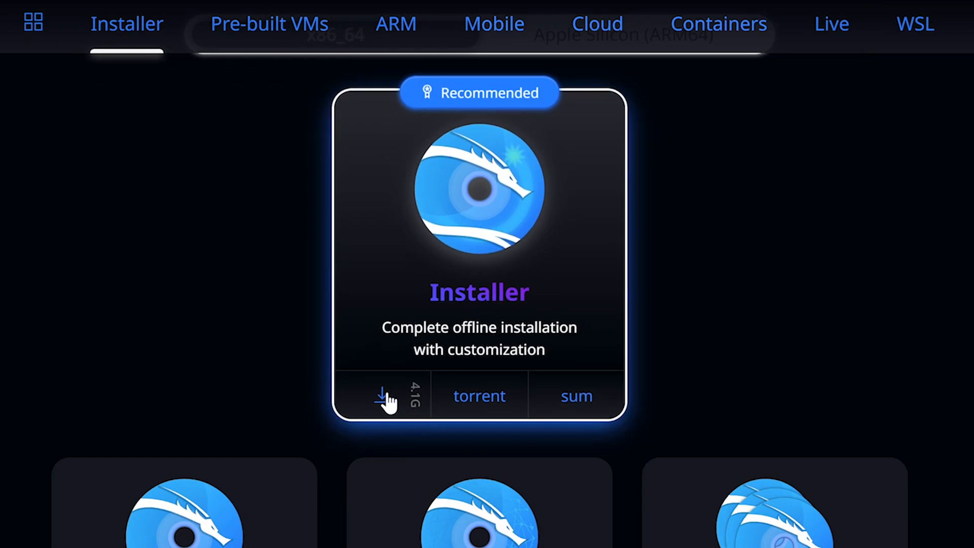
# Download the Kali installer ISO and pause the Kali VirtualBox image download
pyautogui.click(381, 395)
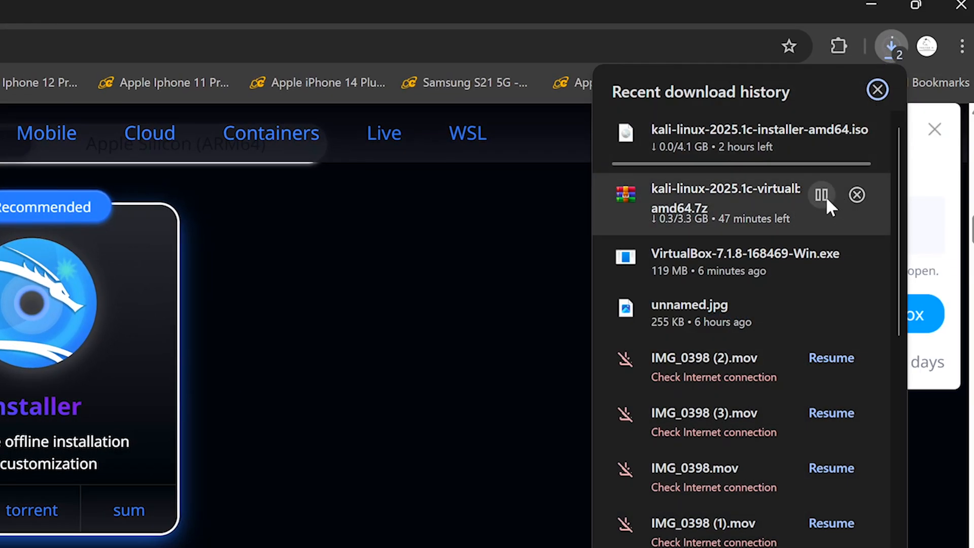
pyautogui.click(821, 195)
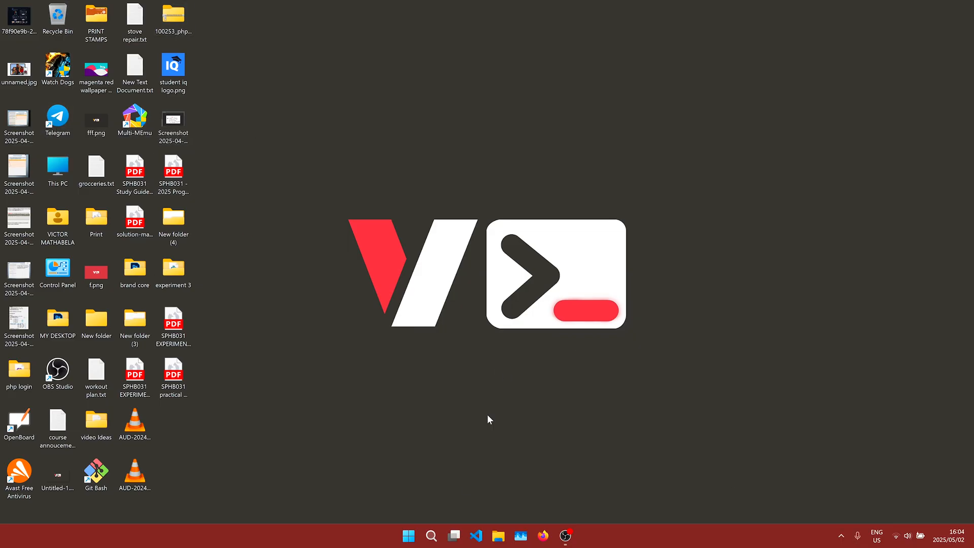
# Run VirtualBox-7.1.8-168469-Win.exe from the Downloads folder in File Explorer
pyautogui.click(498, 535)
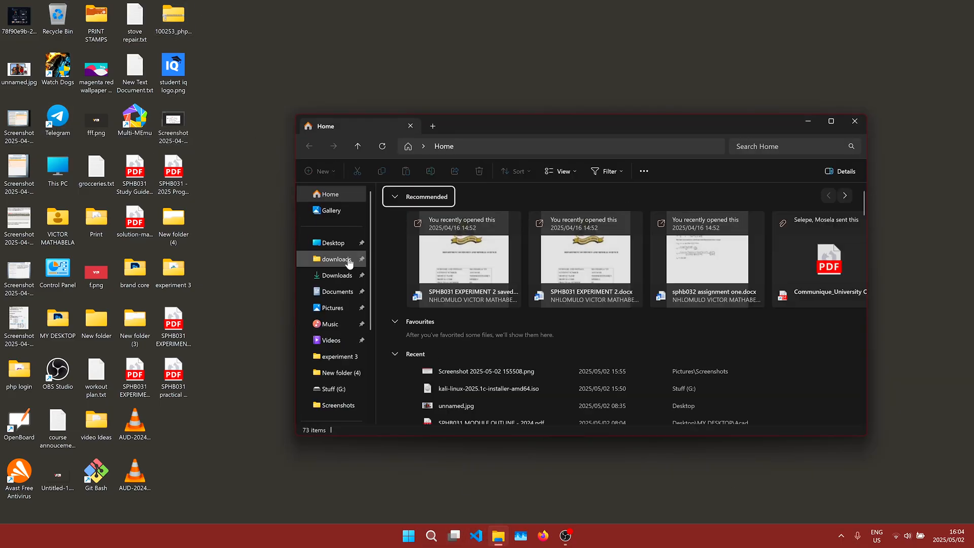
pyautogui.click(335, 274)
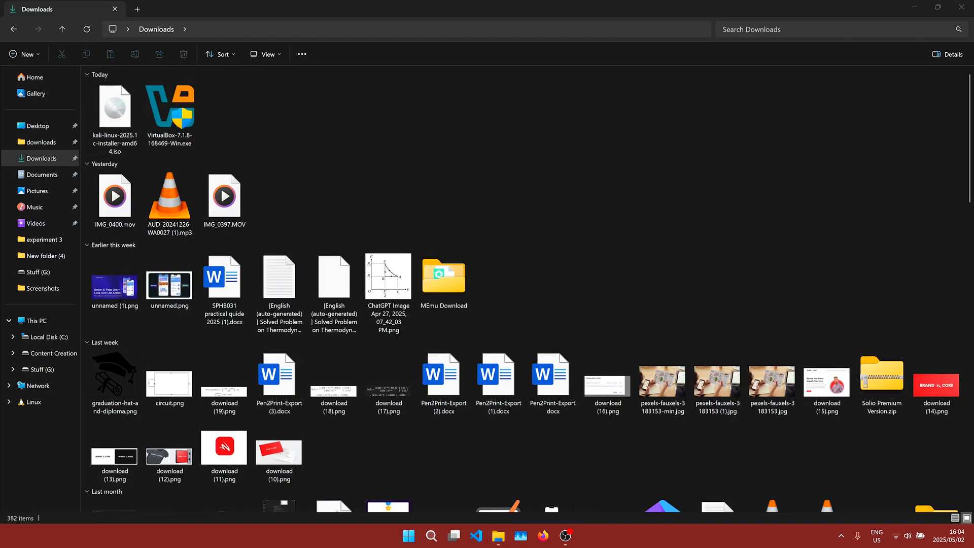
pyautogui.doubleClick(169, 108)
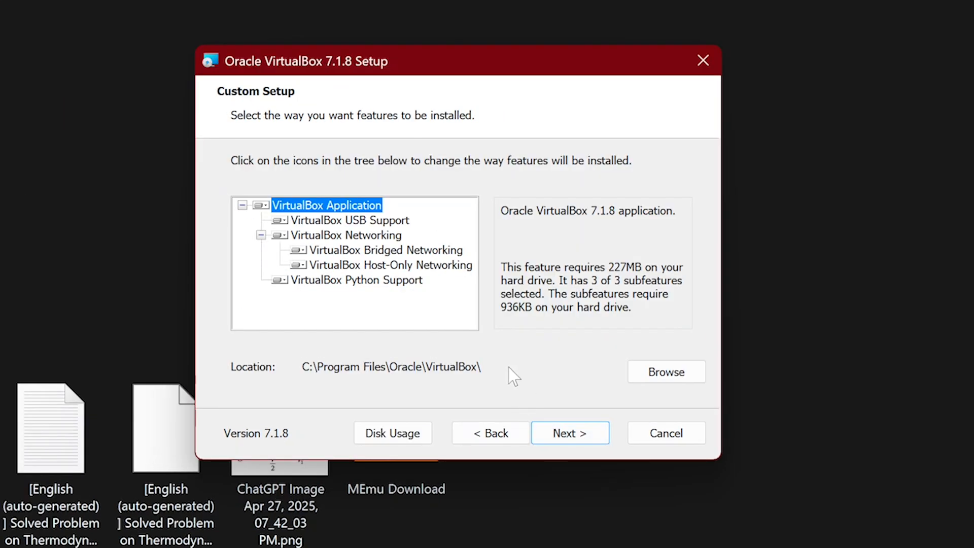
# Install VirtualBox 7.1.8 with default features, accepting the network and Python warnings, then launch it
pyautogui.click(569, 432)
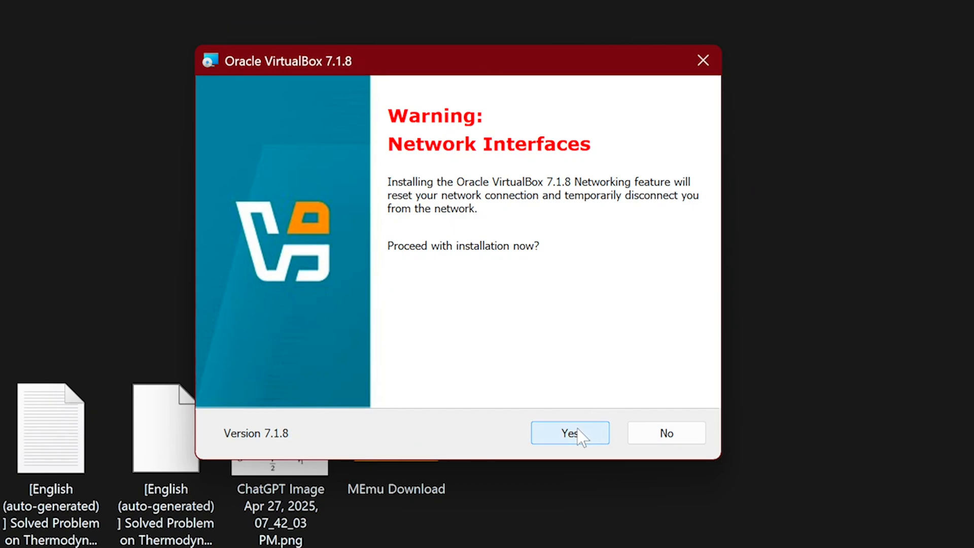
pyautogui.click(568, 432)
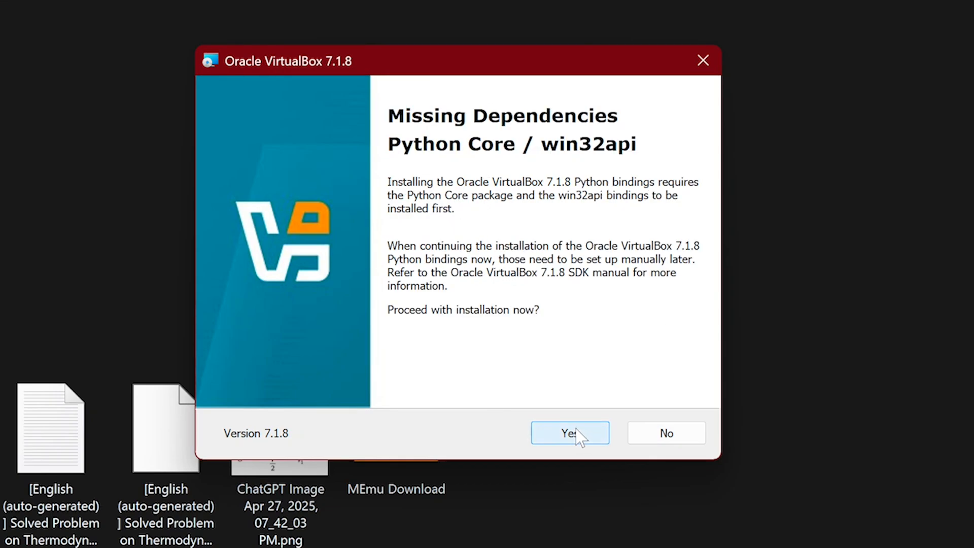
pyautogui.click(569, 433)
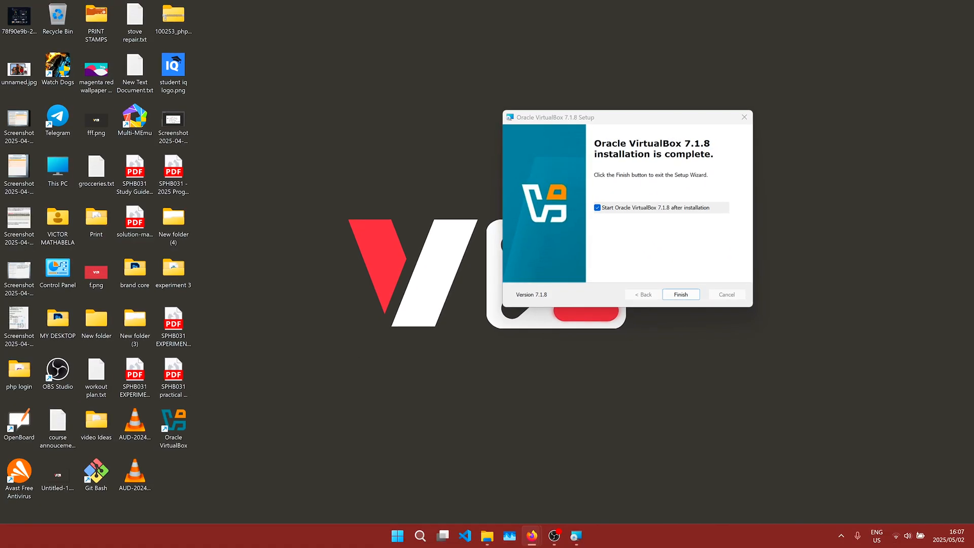
pyautogui.click(680, 294)
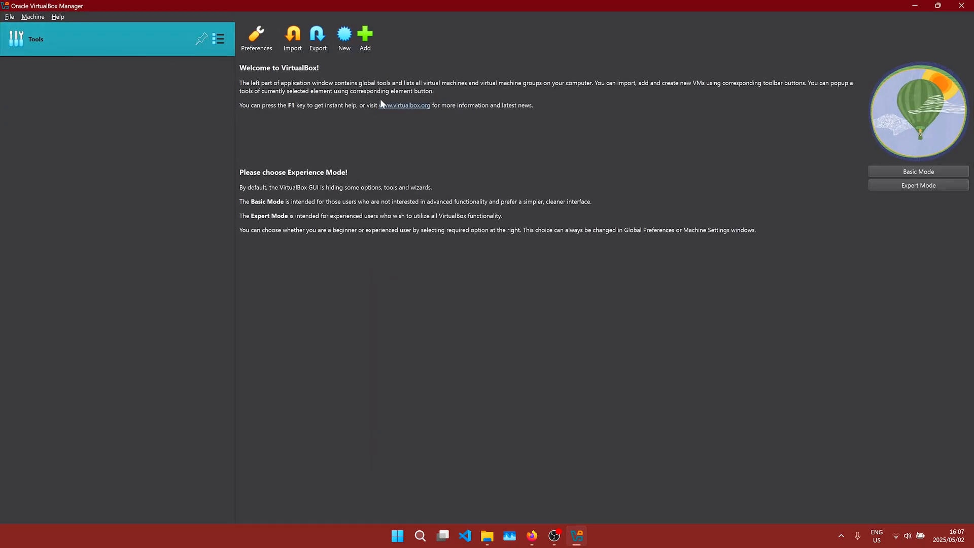
pyautogui.moveTo(317, 37)
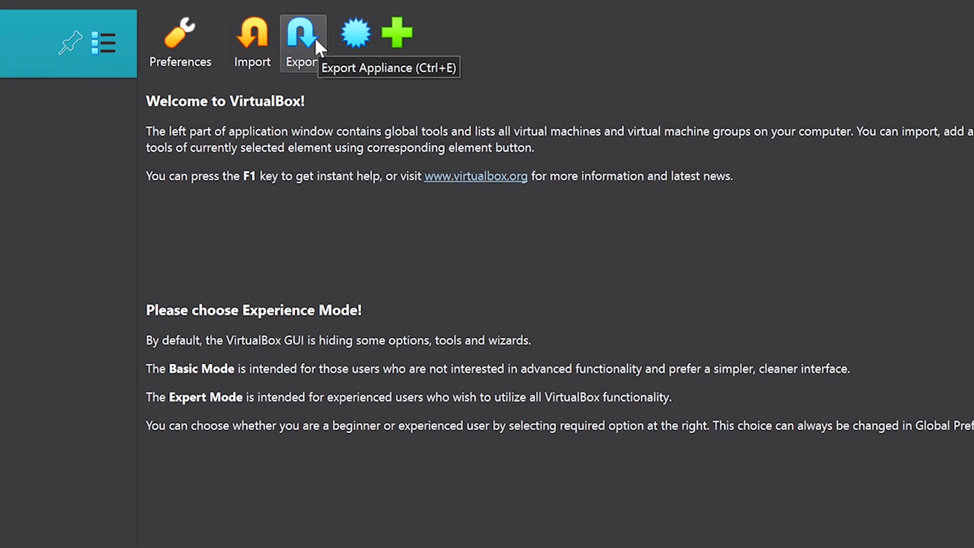
# Create a VM named 'kali Linux' using kali-linux-2025.1c-installer-amd64.iso as its installer image
pyautogui.click(395, 32)
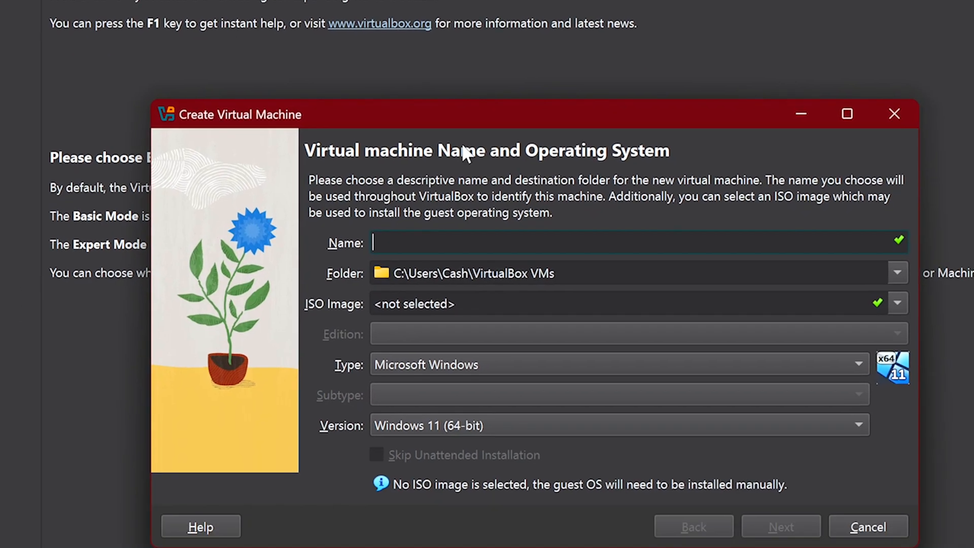
pyautogui.write('kali Linux')
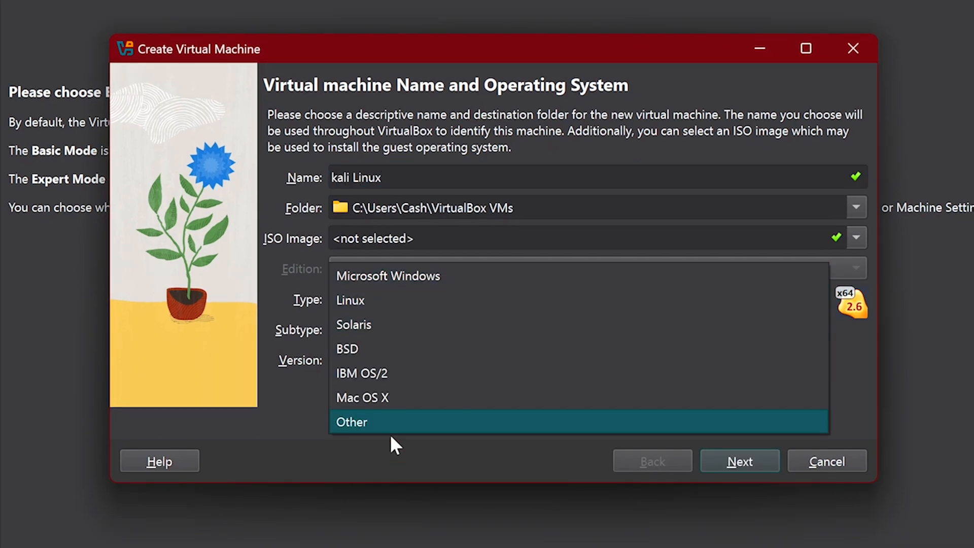
pyautogui.moveTo(391, 348)
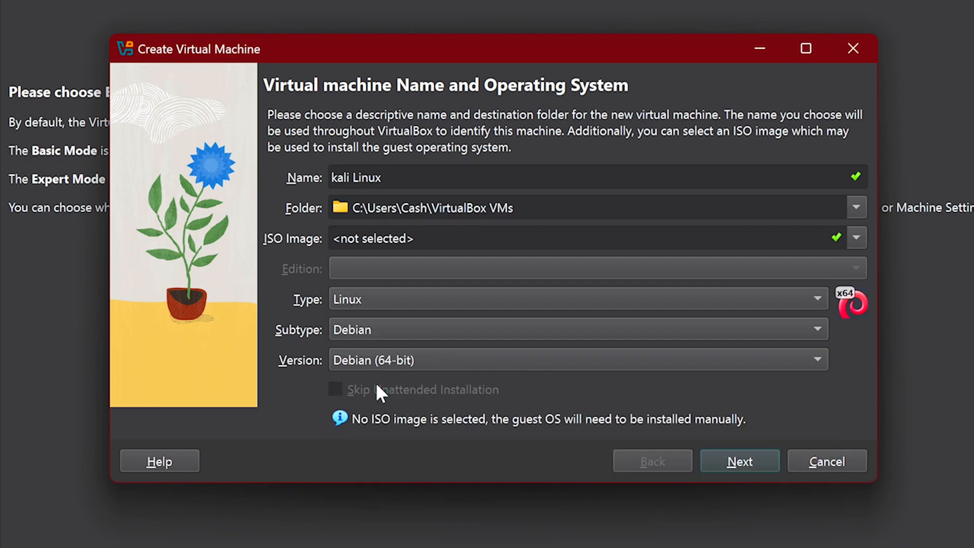
pyautogui.moveTo(434, 501)
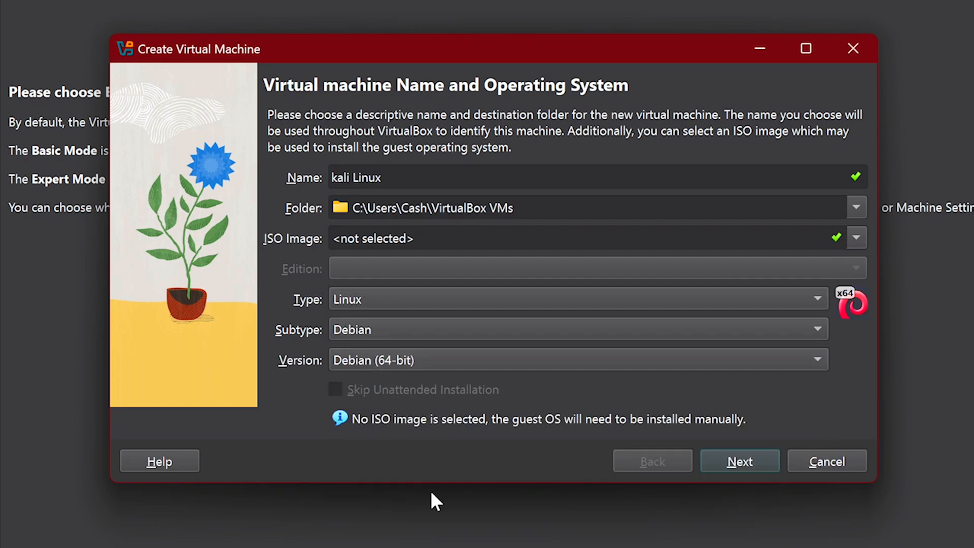
pyautogui.click(855, 238)
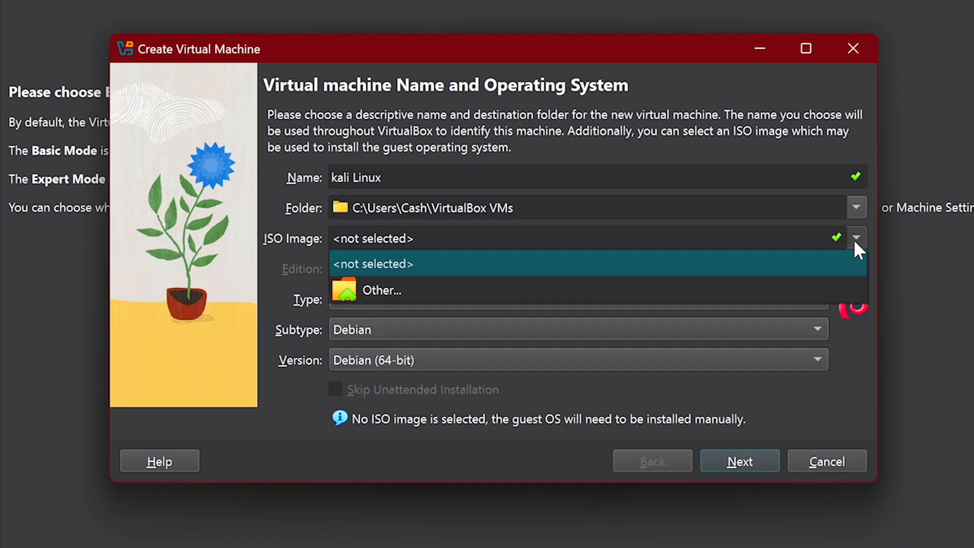
pyautogui.click(381, 290)
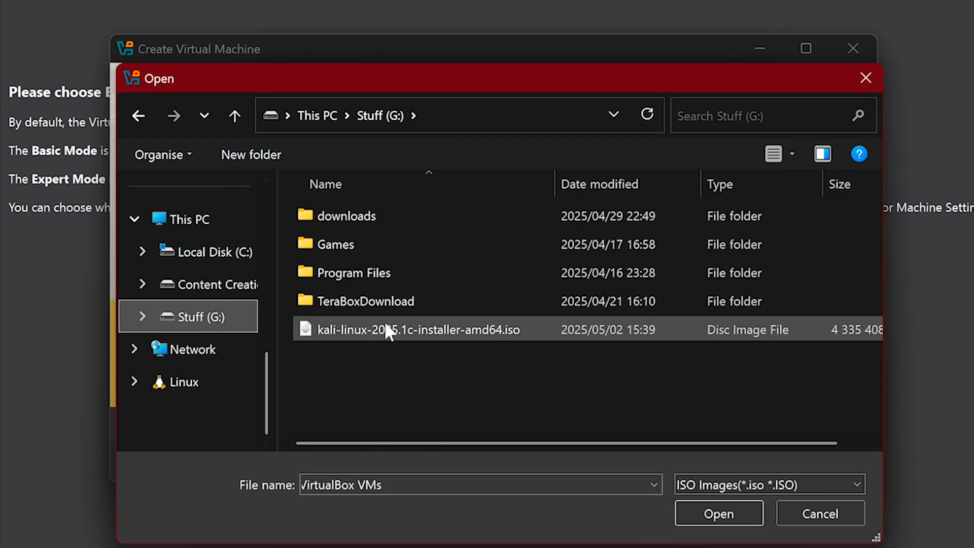
pyautogui.click(718, 513)
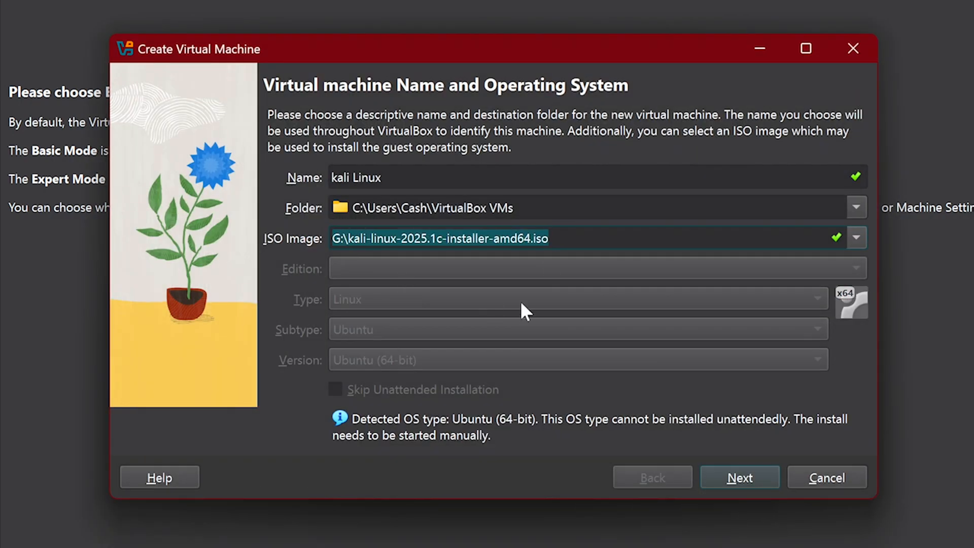
pyautogui.click(738, 476)
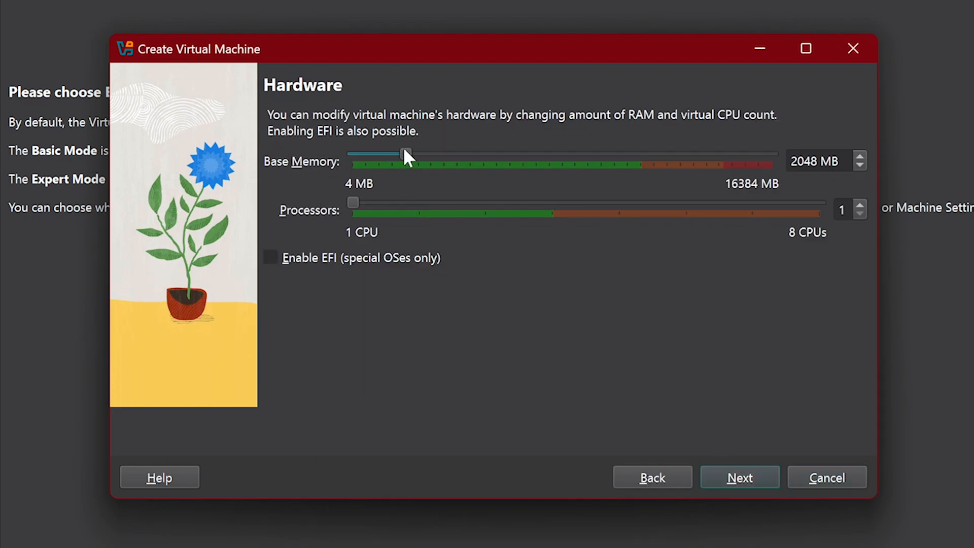
# Set the kali Linux VM to 4096 MB memory and 3 processors
pyautogui.moveTo(405, 153); pyautogui.dragTo(458, 153)
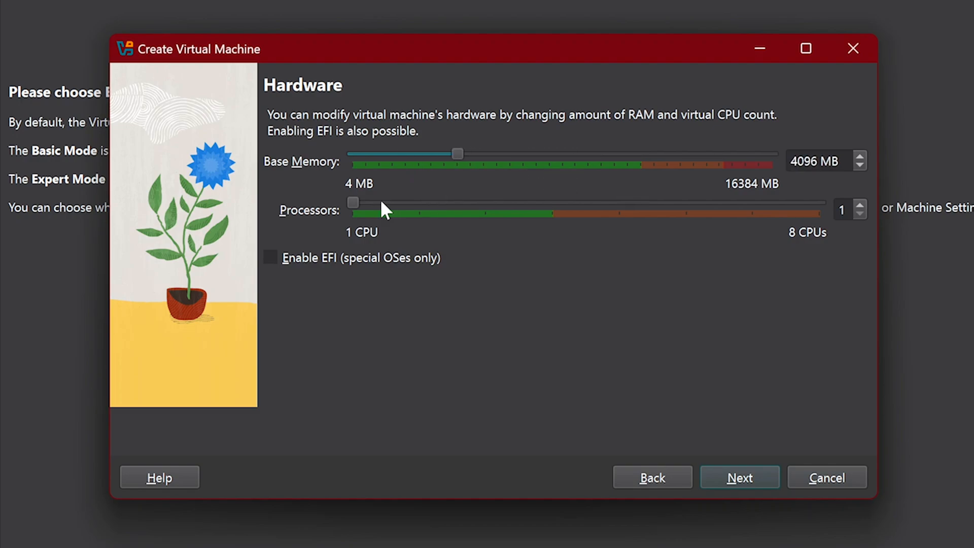
pyautogui.moveTo(352, 202); pyautogui.dragTo(485, 202)
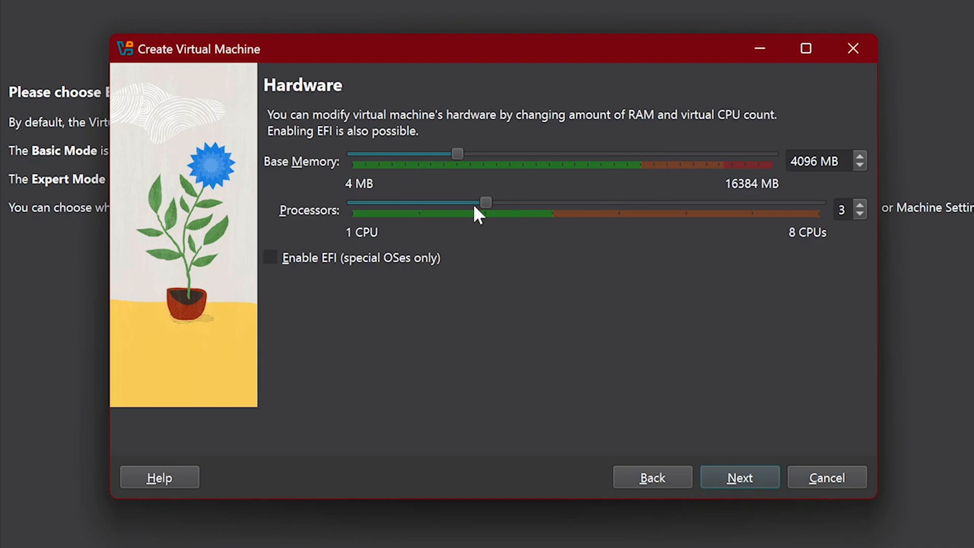
pyautogui.moveTo(508, 253)
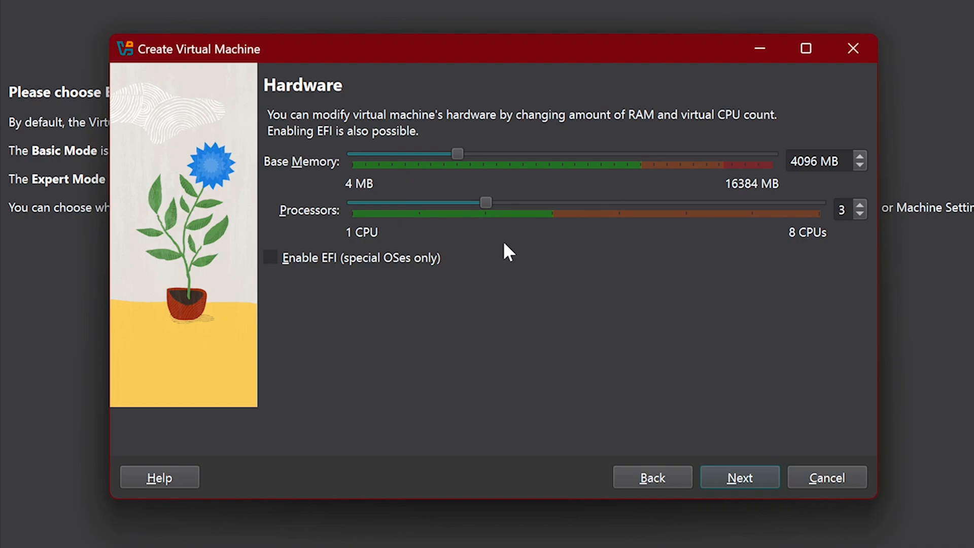
pyautogui.click(739, 477)
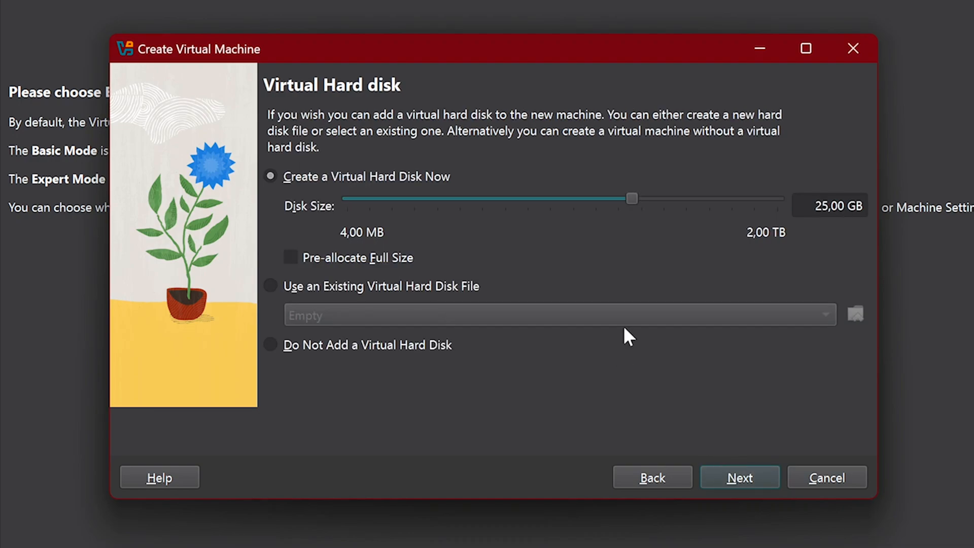
pyautogui.moveTo(332, 195)
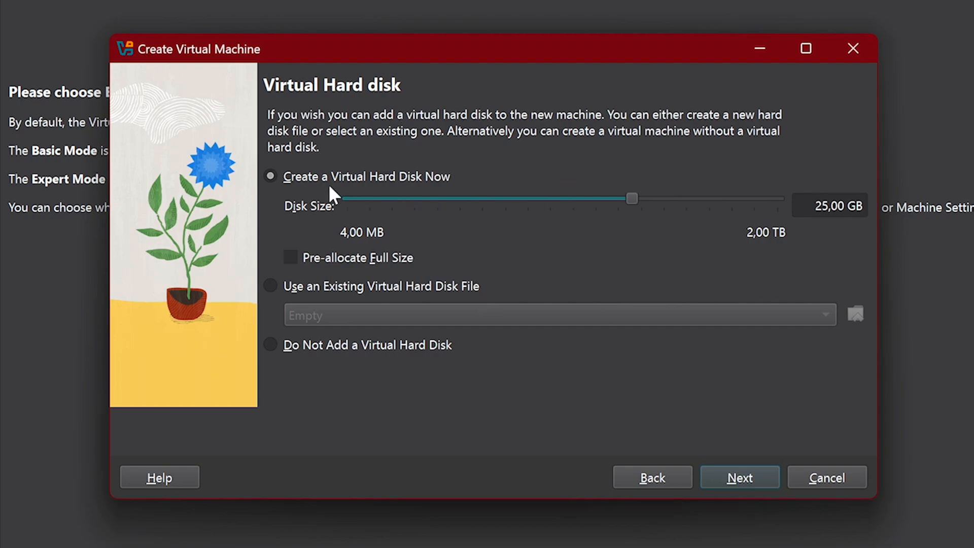
pyautogui.moveTo(626, 247)
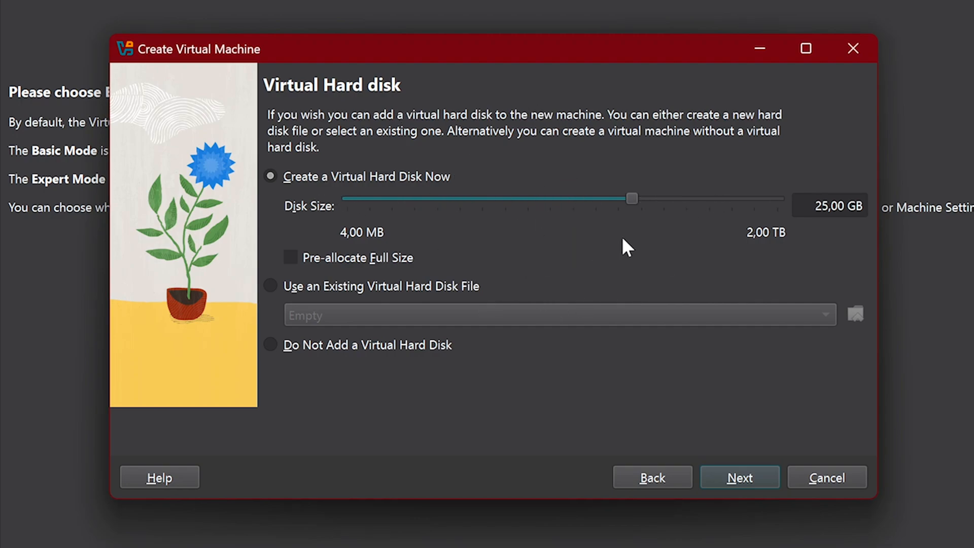
pyautogui.moveTo(780, 205)
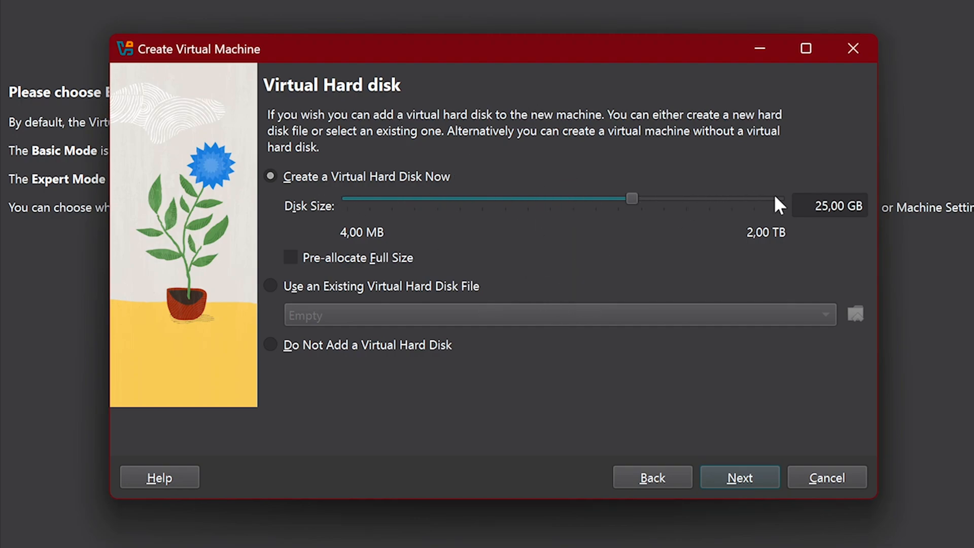
pyautogui.moveTo(700, 273)
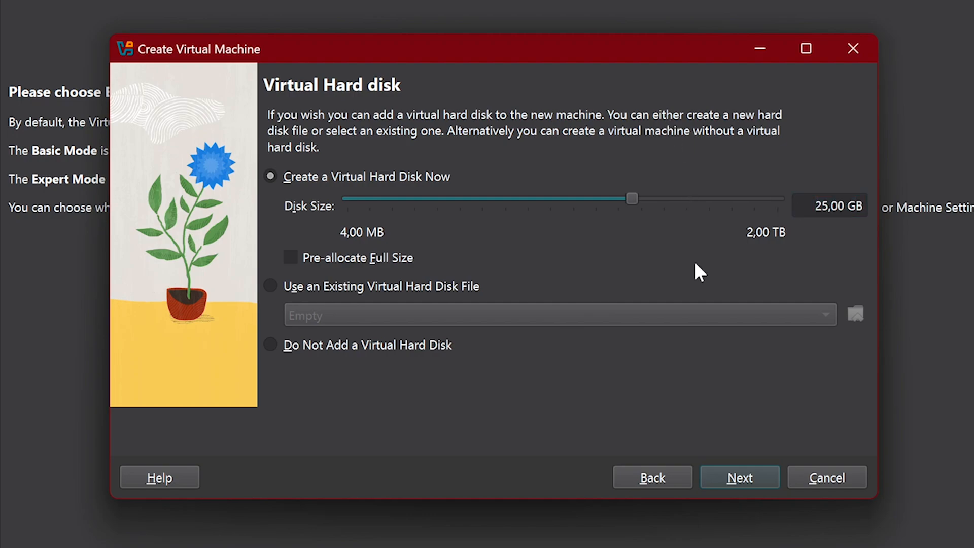
pyautogui.moveTo(528, 426)
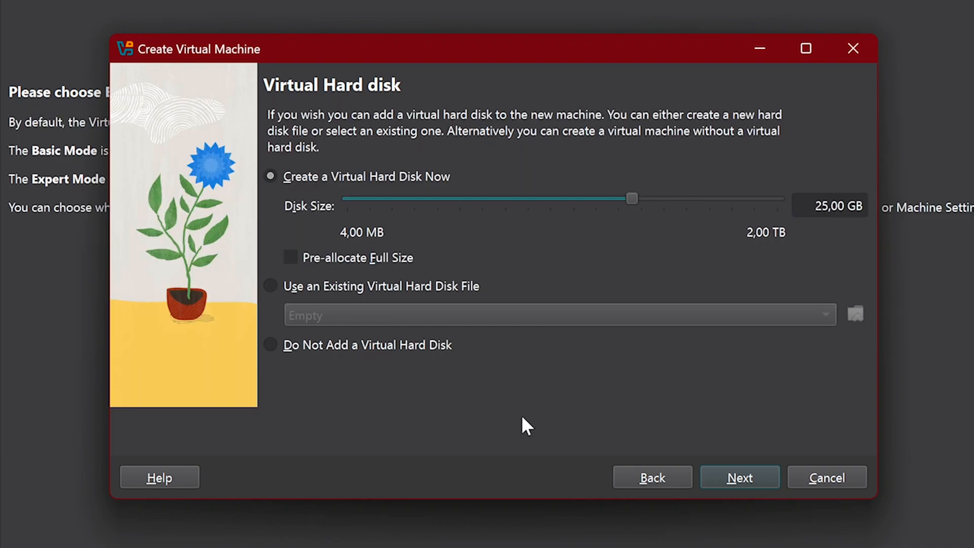
# Keep the 25 GB virtual hard disk and create the VM from the summary
pyautogui.click(738, 477)
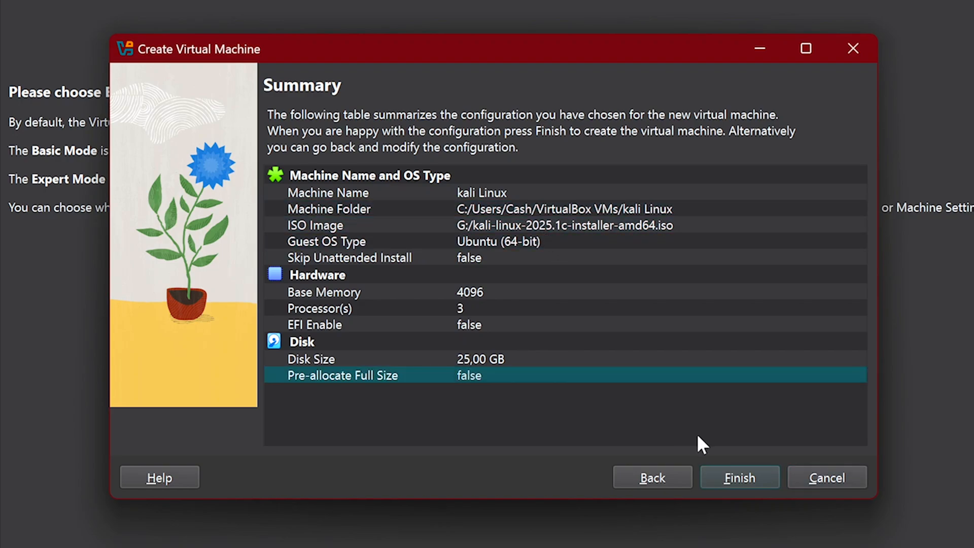
pyautogui.click(739, 477)
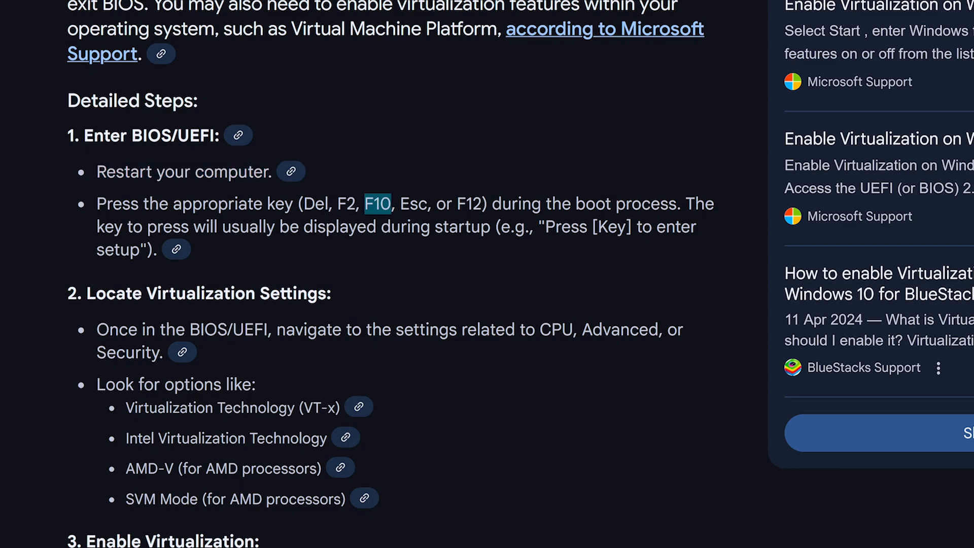
# Scroll Google's AI overview to the Locate Virtualization Settings step and highlight it
pyautogui.scroll(-3)
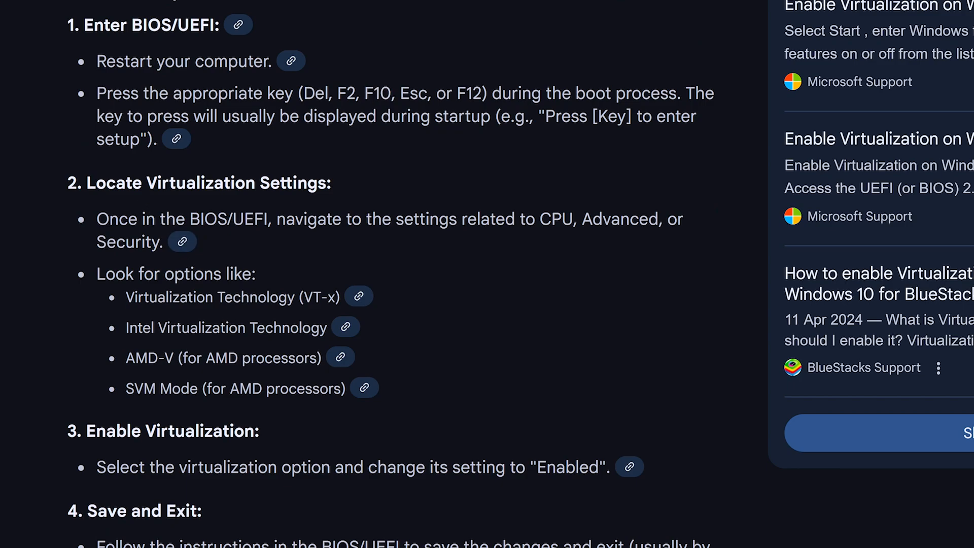
pyautogui.doubleClick(207, 183)
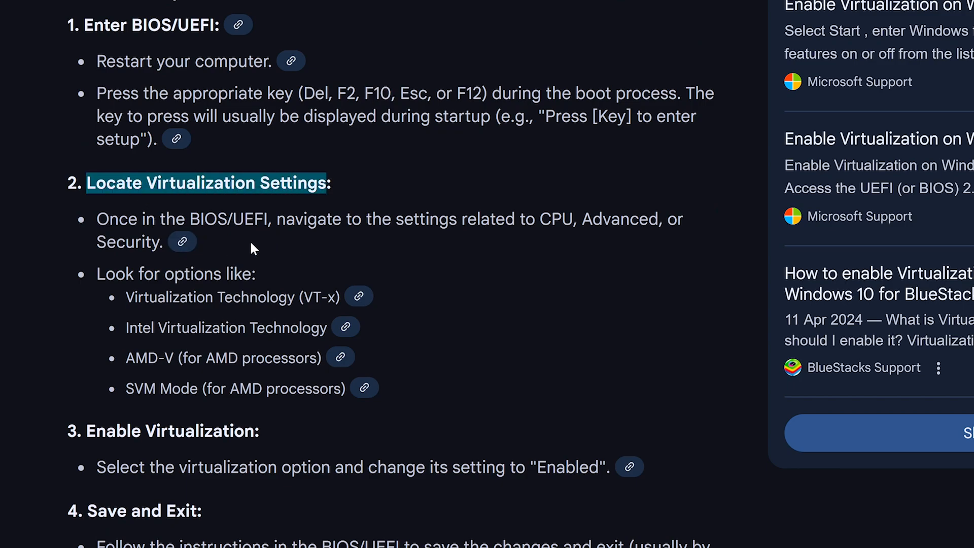
# Launch the kali Linux VM from VirtualBox Manager to reach the Kali installer boot menu
pyautogui.click(575, 535)
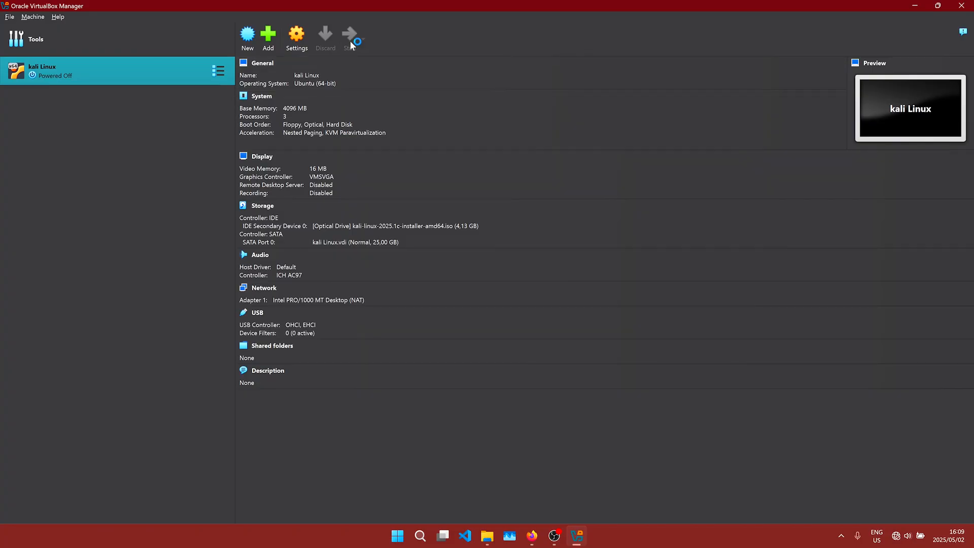
pyautogui.click(349, 34)
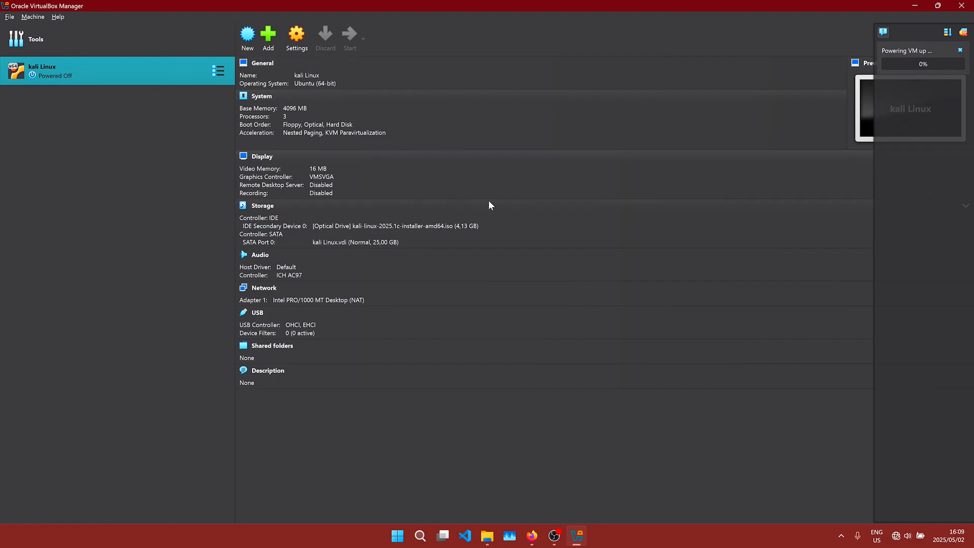
pyautogui.click(348, 37)
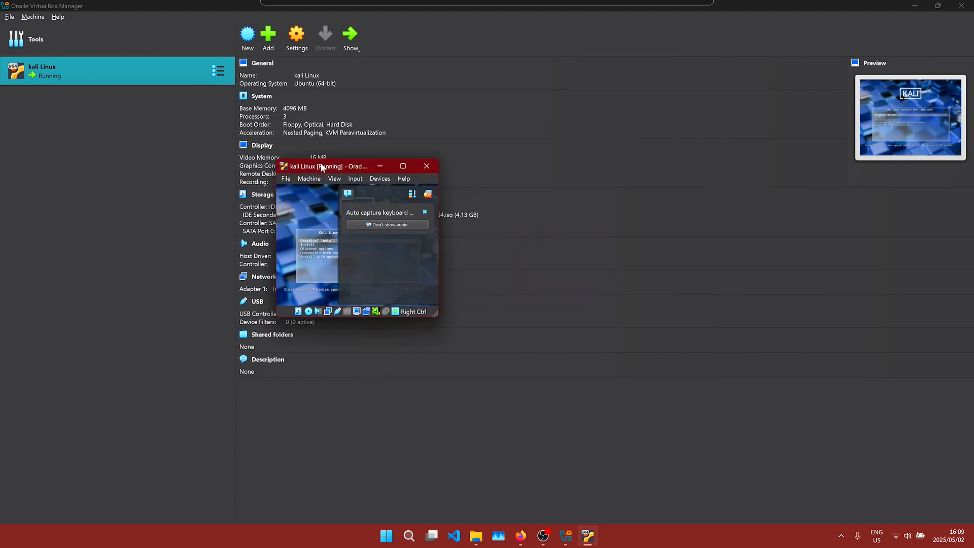
# Maximize the Kali VM window, accept English as the language, and keep hostname vbox
pyautogui.click(402, 166)
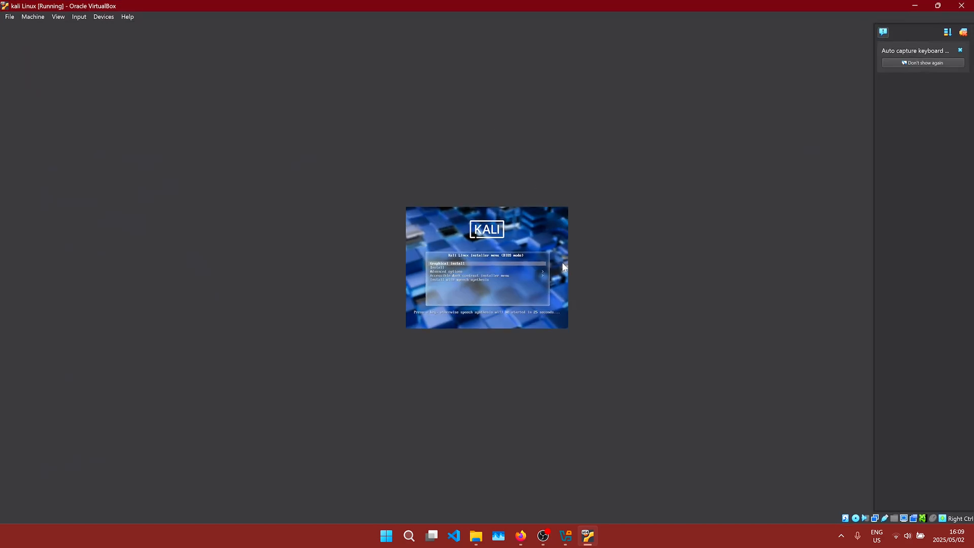
pyautogui.moveTo(304, 182)
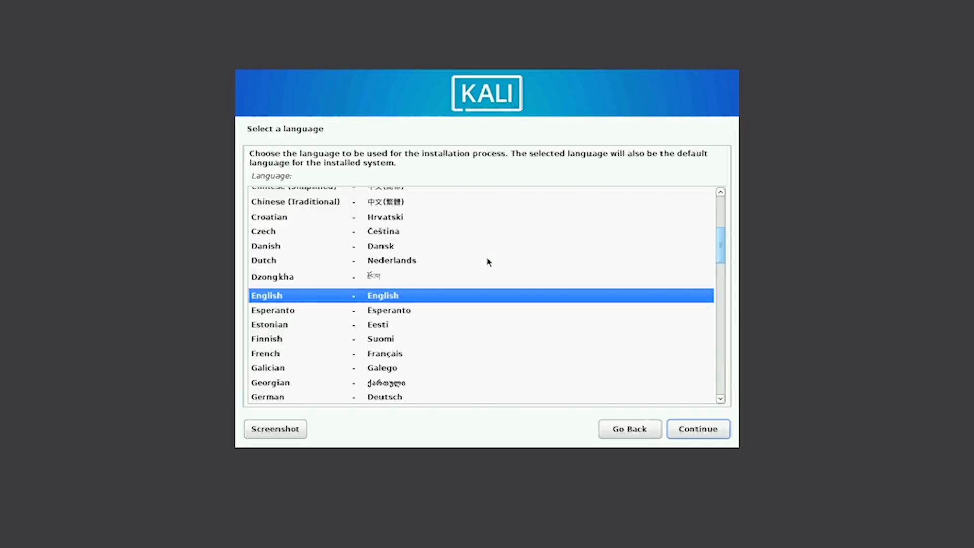
pyautogui.click(697, 429)
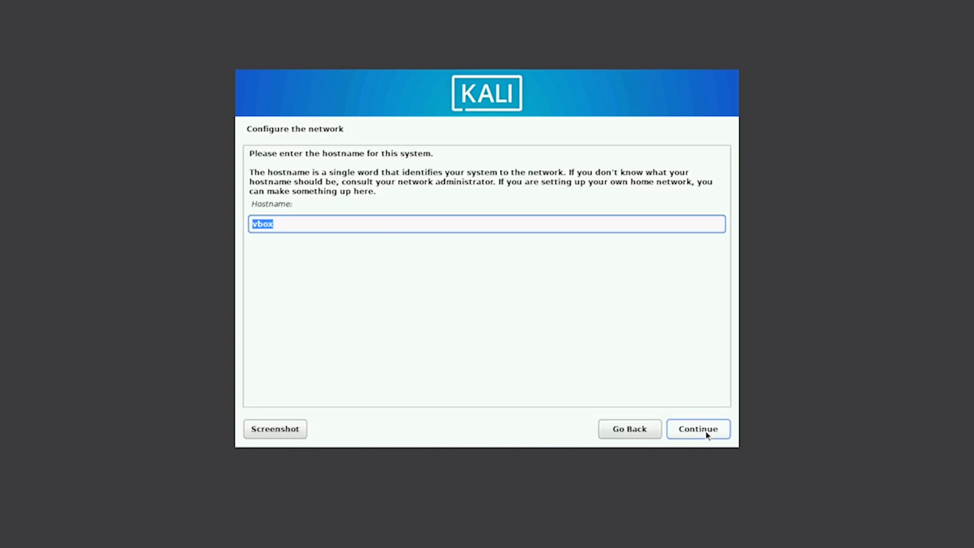
pyautogui.click(697, 429)
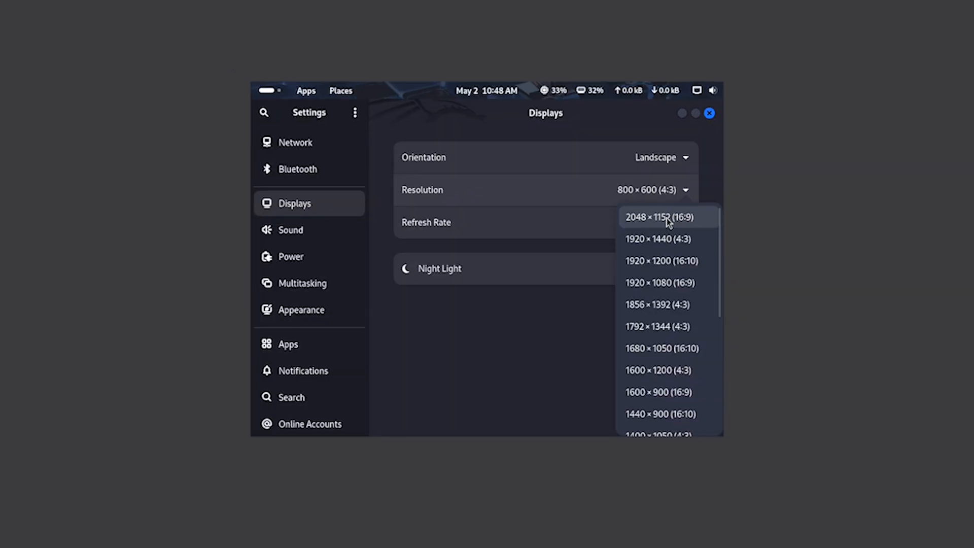
# Set the Kali display resolution to 2048 × 1152 (16:9) and close Settings
pyautogui.click(661, 217)
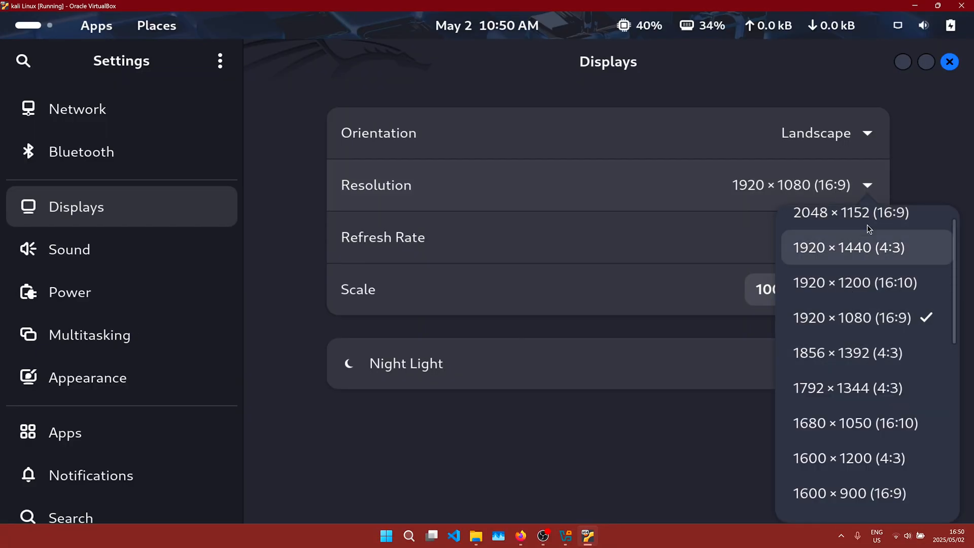
pyautogui.click(850, 212)
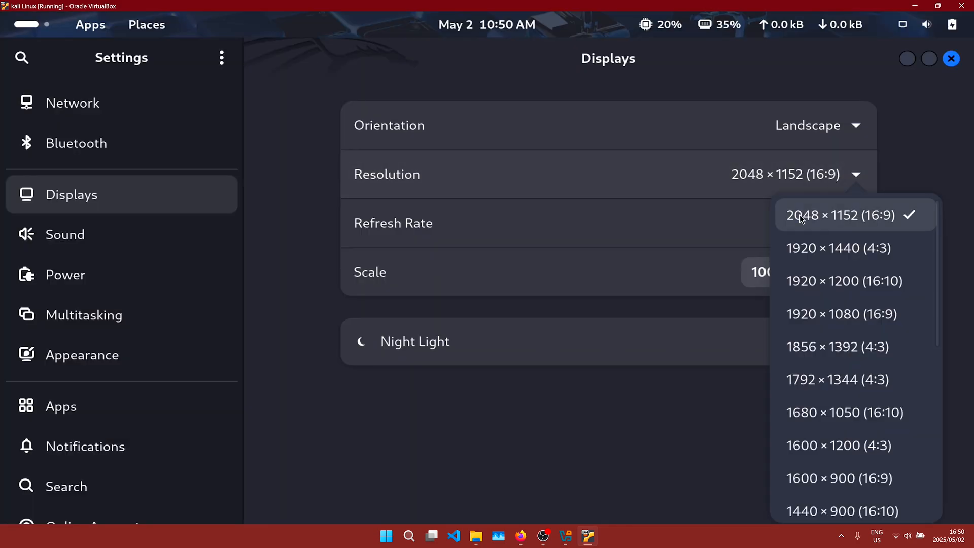
pyautogui.scroll(-3)
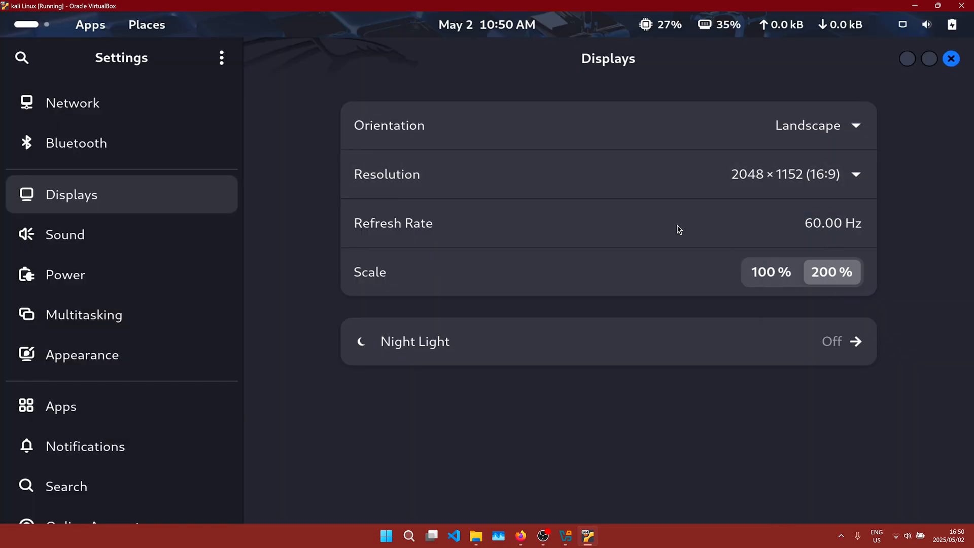
pyautogui.click(950, 59)
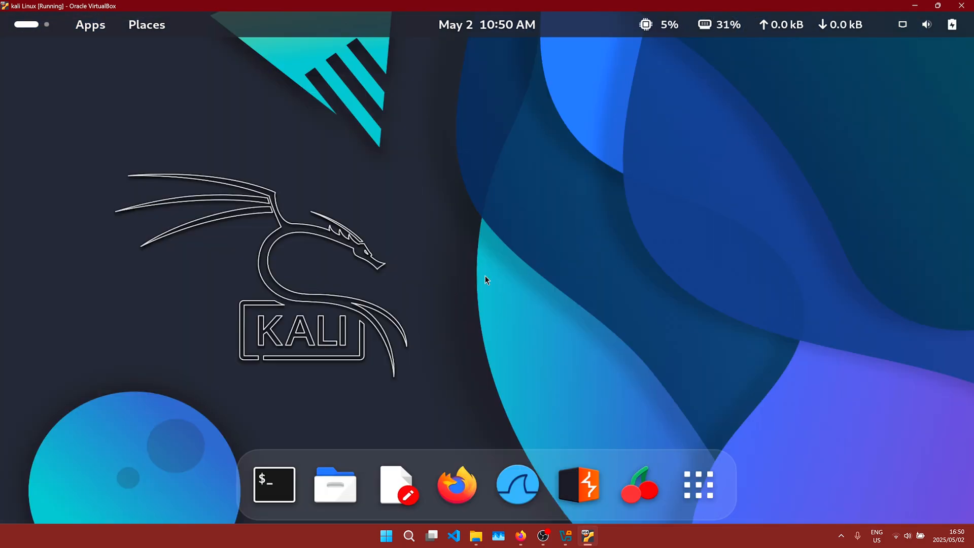
# Browse the Vulnerability Analysis, Information Gathering and Password Attacks tool categories
pyautogui.click(90, 25)
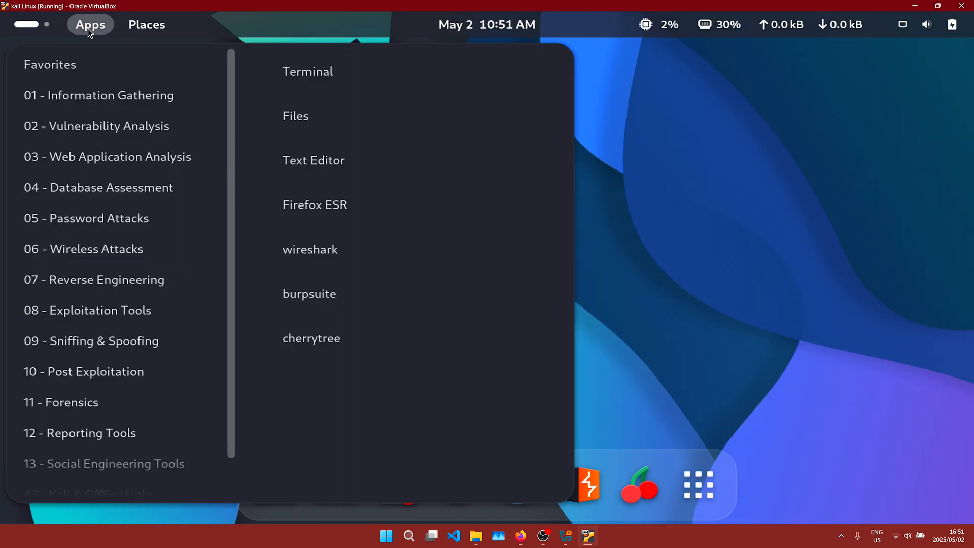
pyautogui.click(97, 126)
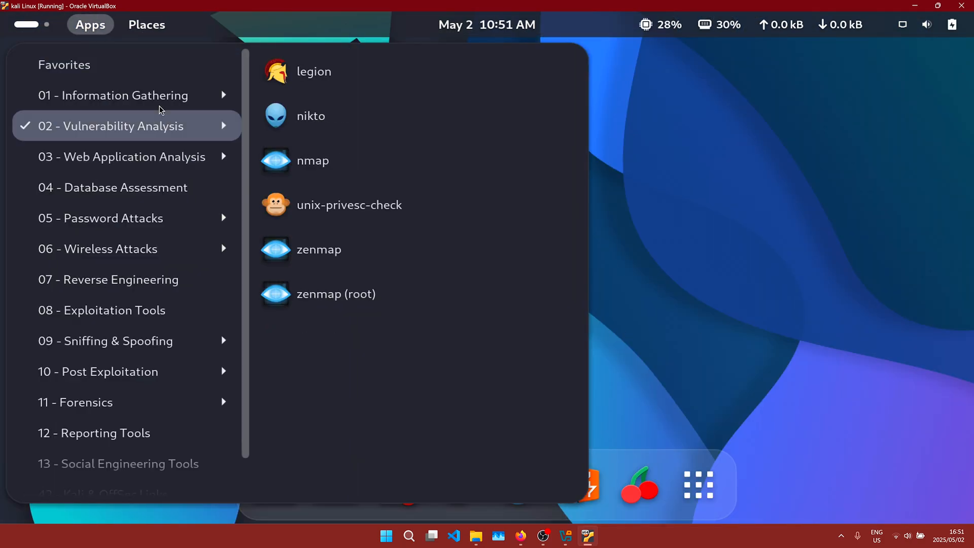
pyautogui.click(111, 95)
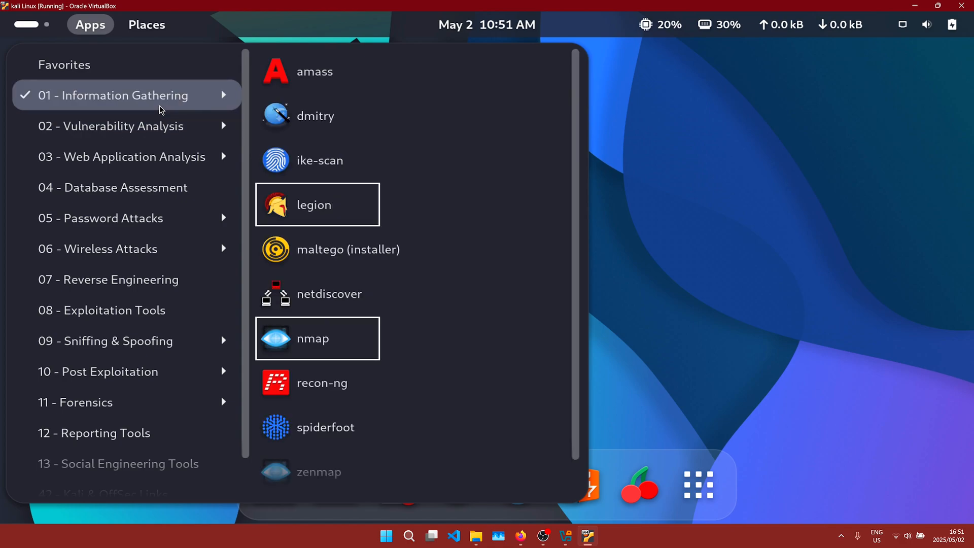
pyautogui.click(111, 218)
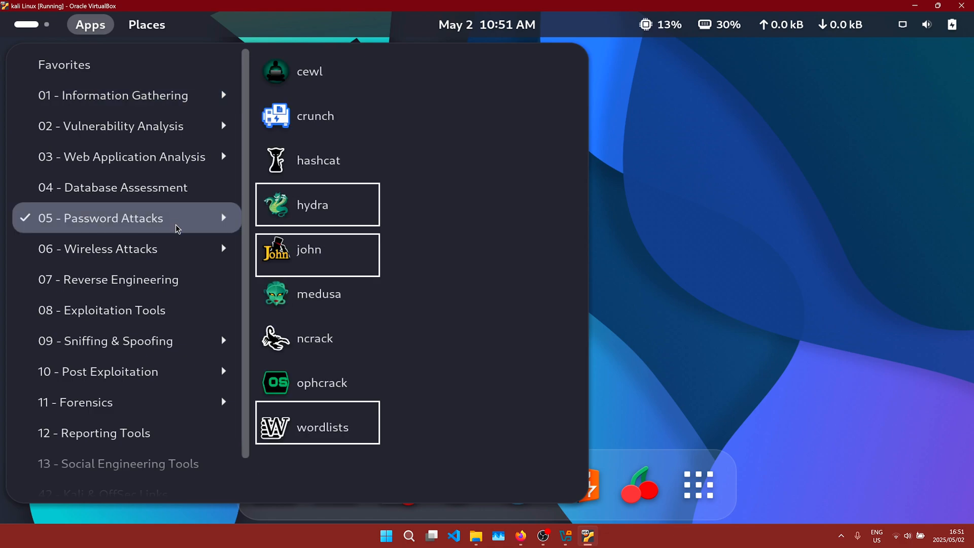
pyautogui.moveTo(177, 255)
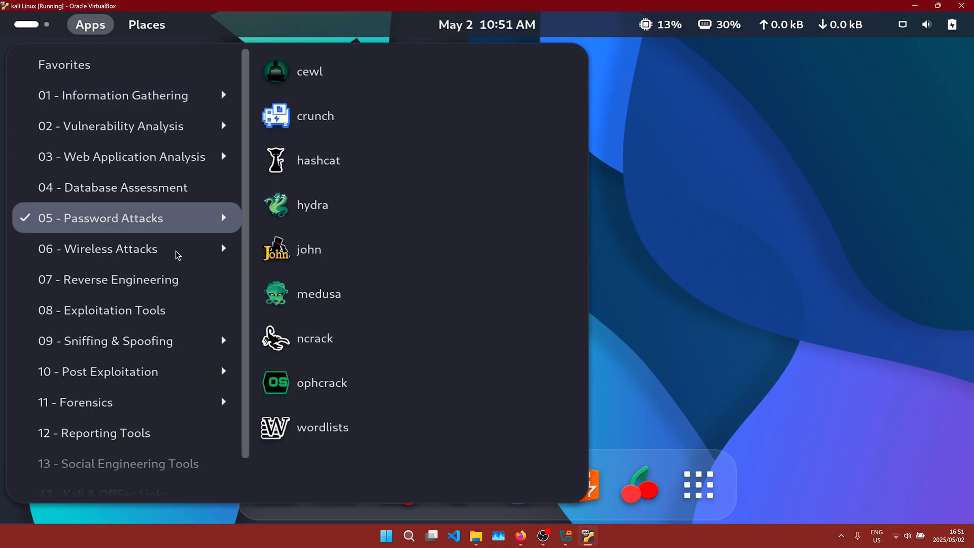
# Browse Reverse Engineering, Exploitation and Sniffing & Spoofing tools, then launch a terminal
pyautogui.click(108, 279)
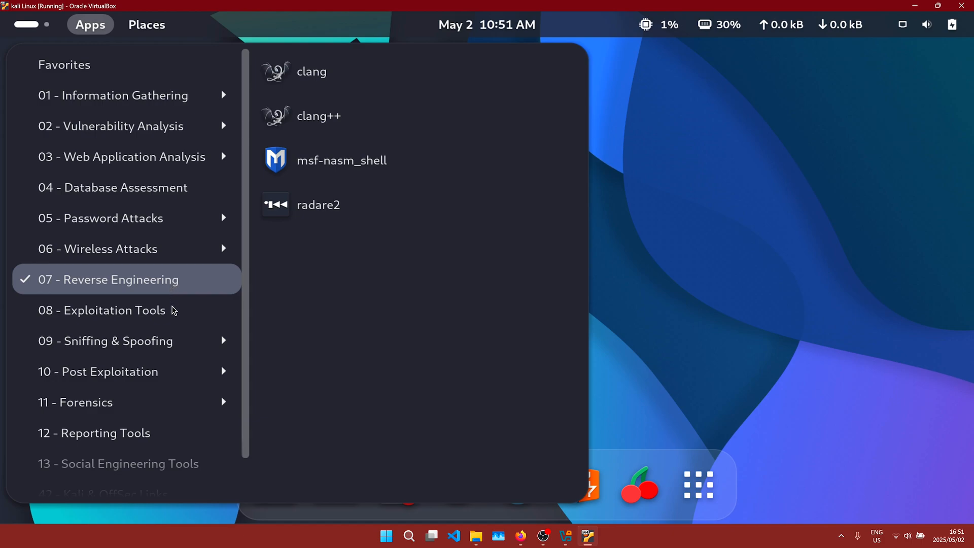
pyautogui.click(105, 310)
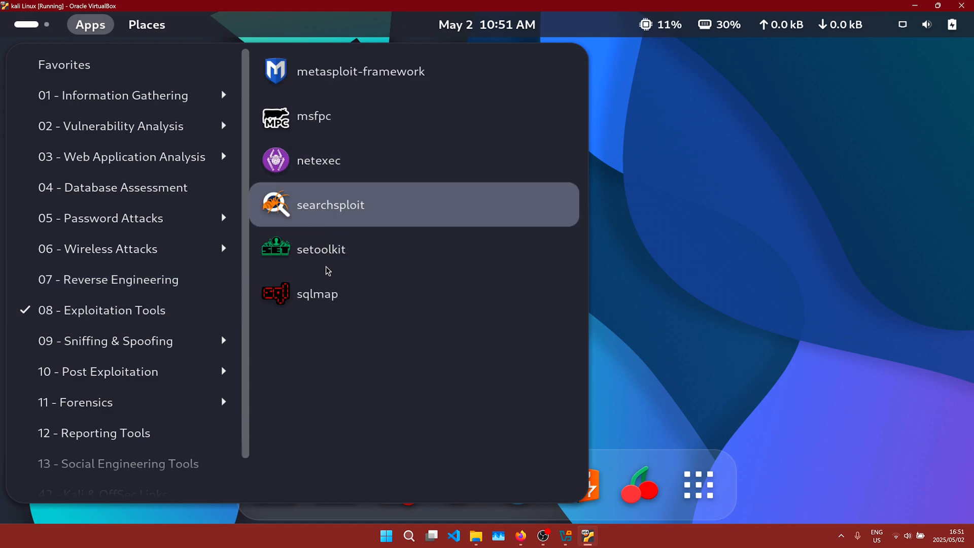
pyautogui.moveTo(160, 348)
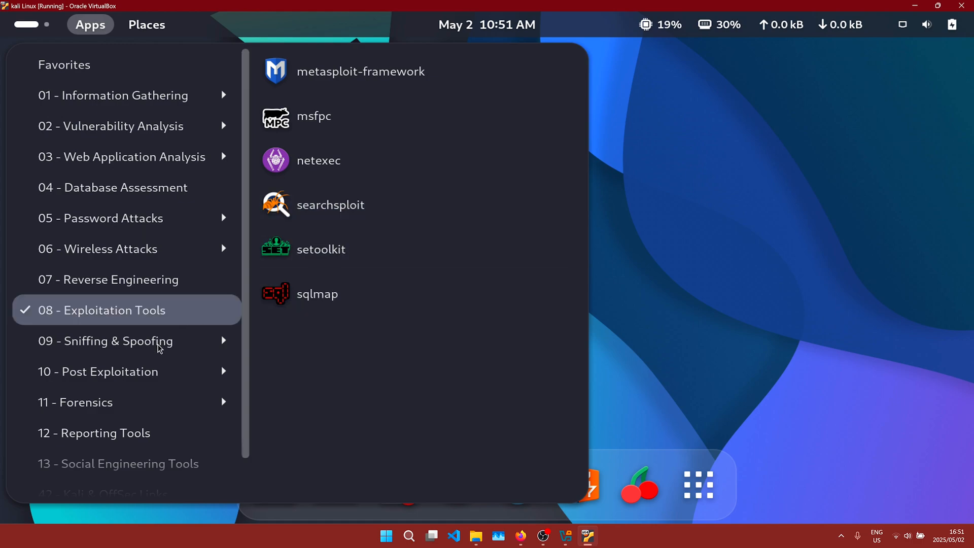
pyautogui.click(106, 341)
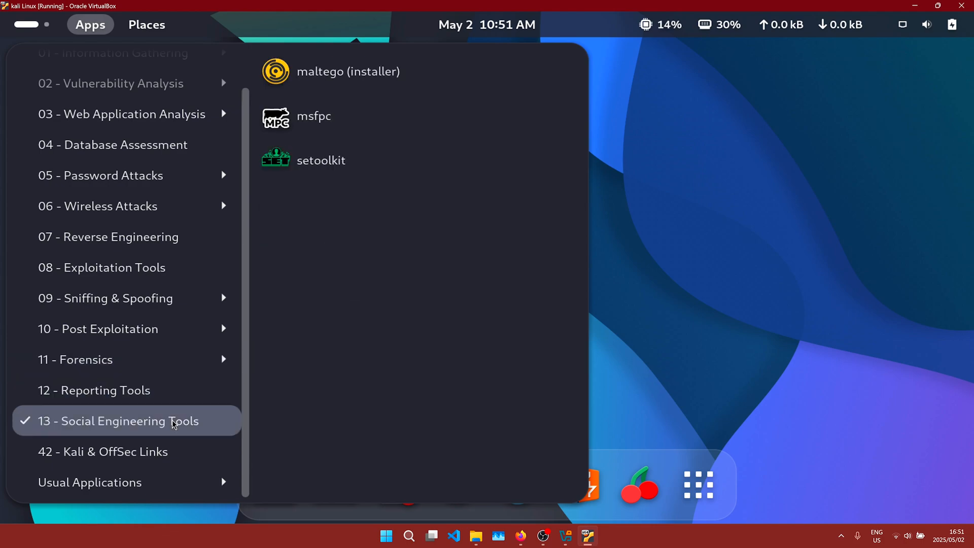
pyautogui.click(102, 452)
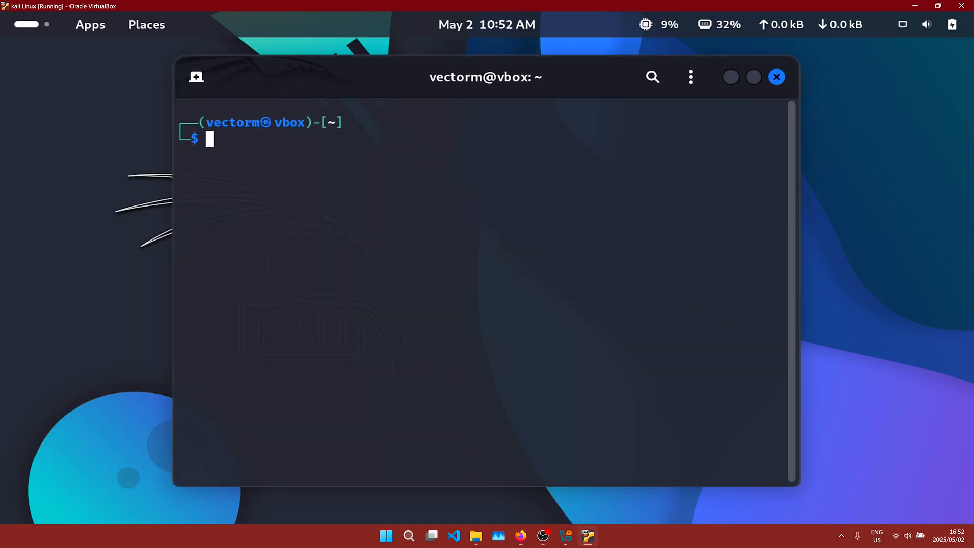
# Enter 'python --version' in the terminal, close it, and show the full application grid
pyautogui.write('python --version')
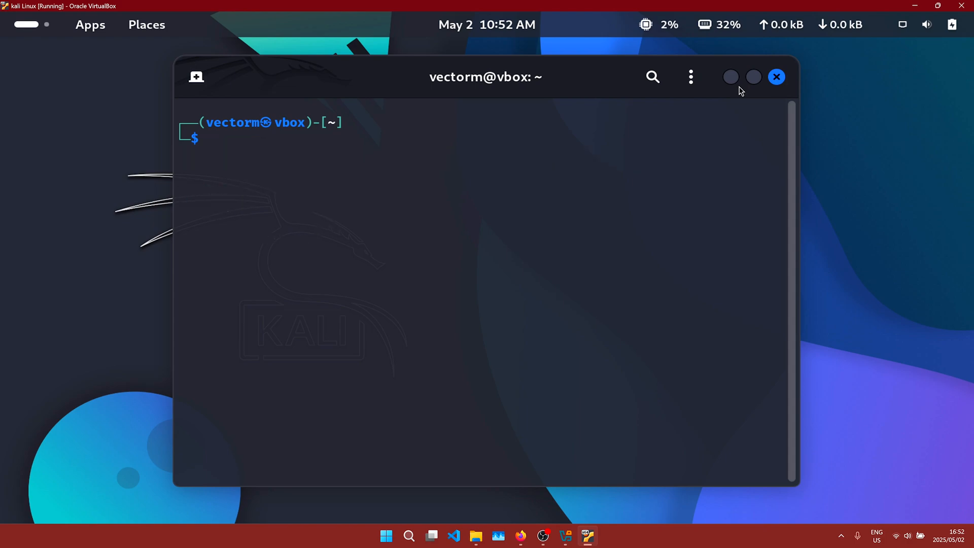
pyautogui.click(775, 76)
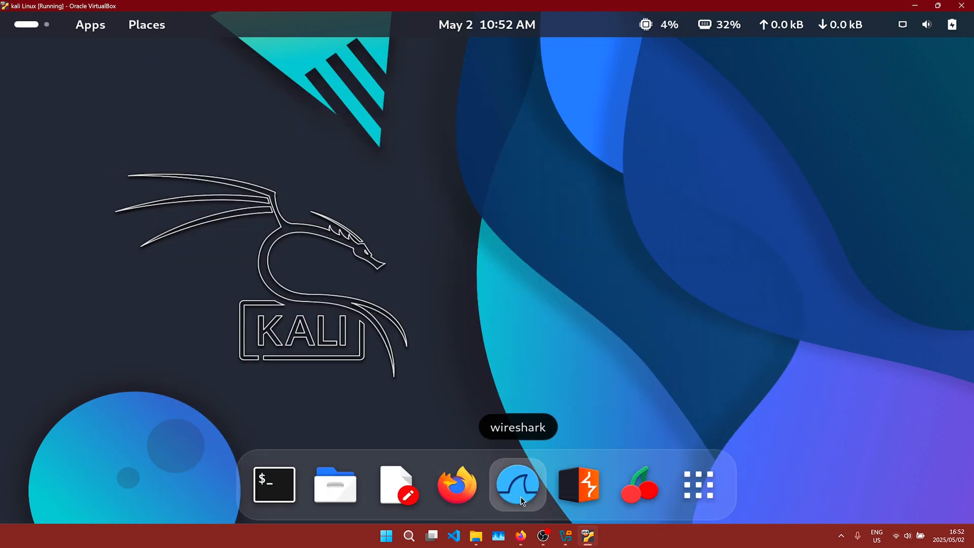
pyautogui.click(697, 485)
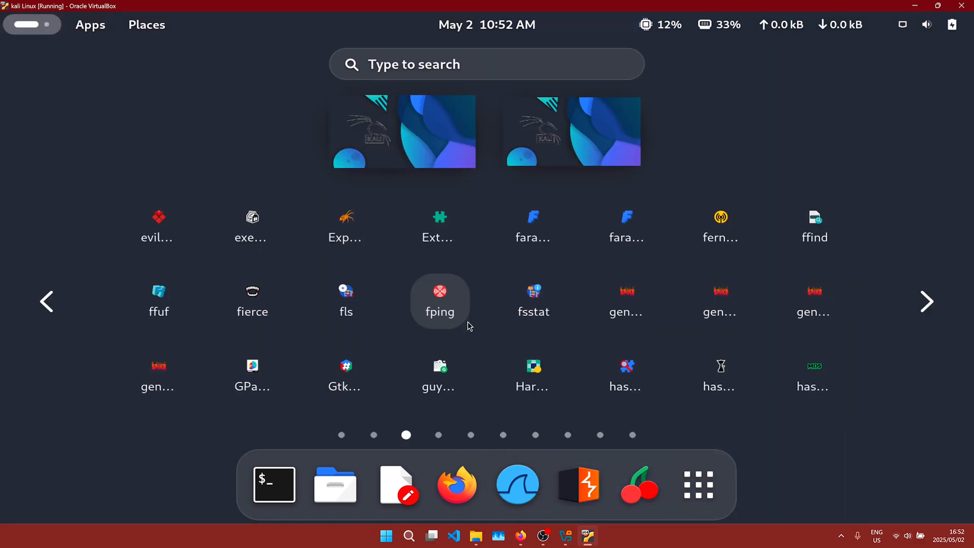